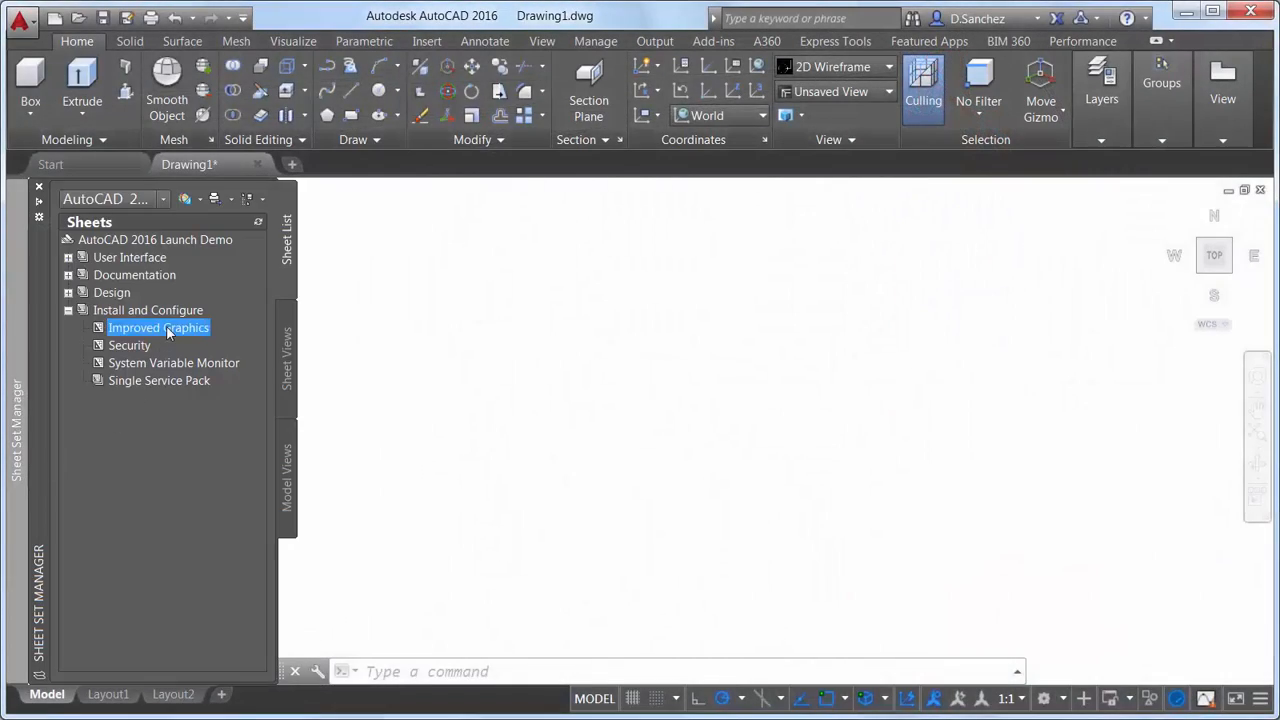
Open the Improved Graphics sheet's drawing and switch to the Drafting & Annotation workspace.
double_click(158, 328)
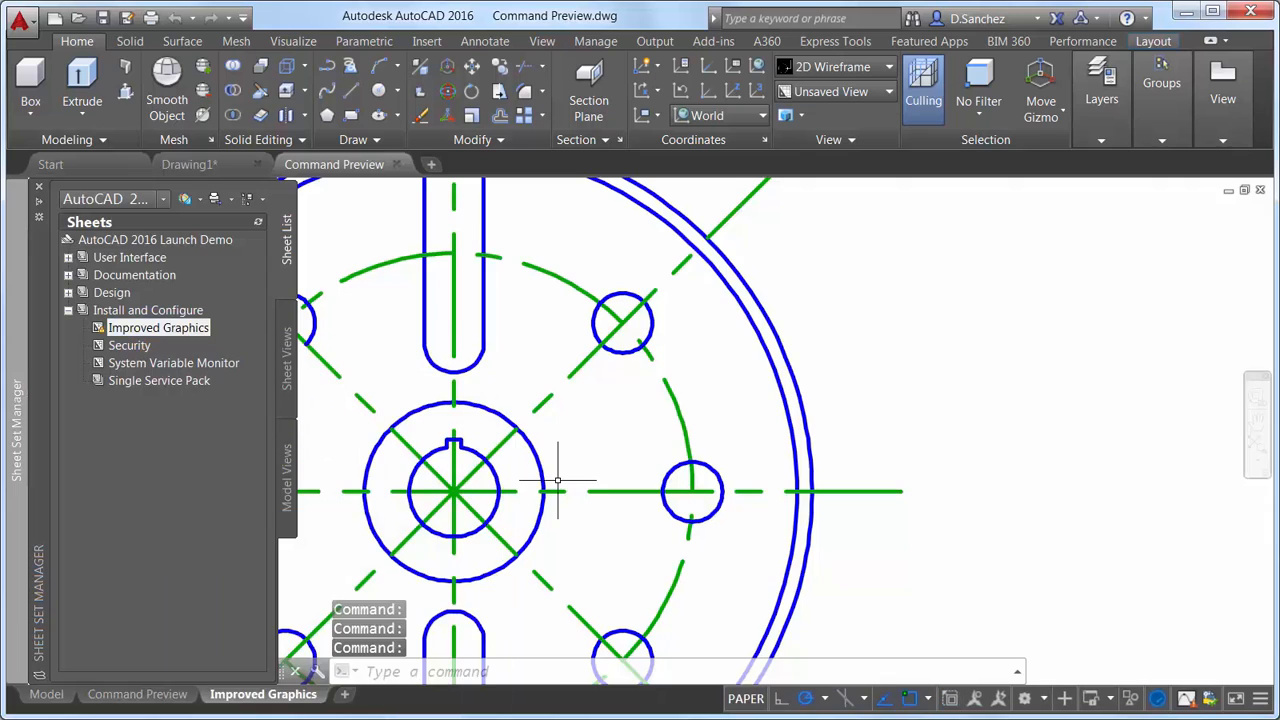
click(38, 186)
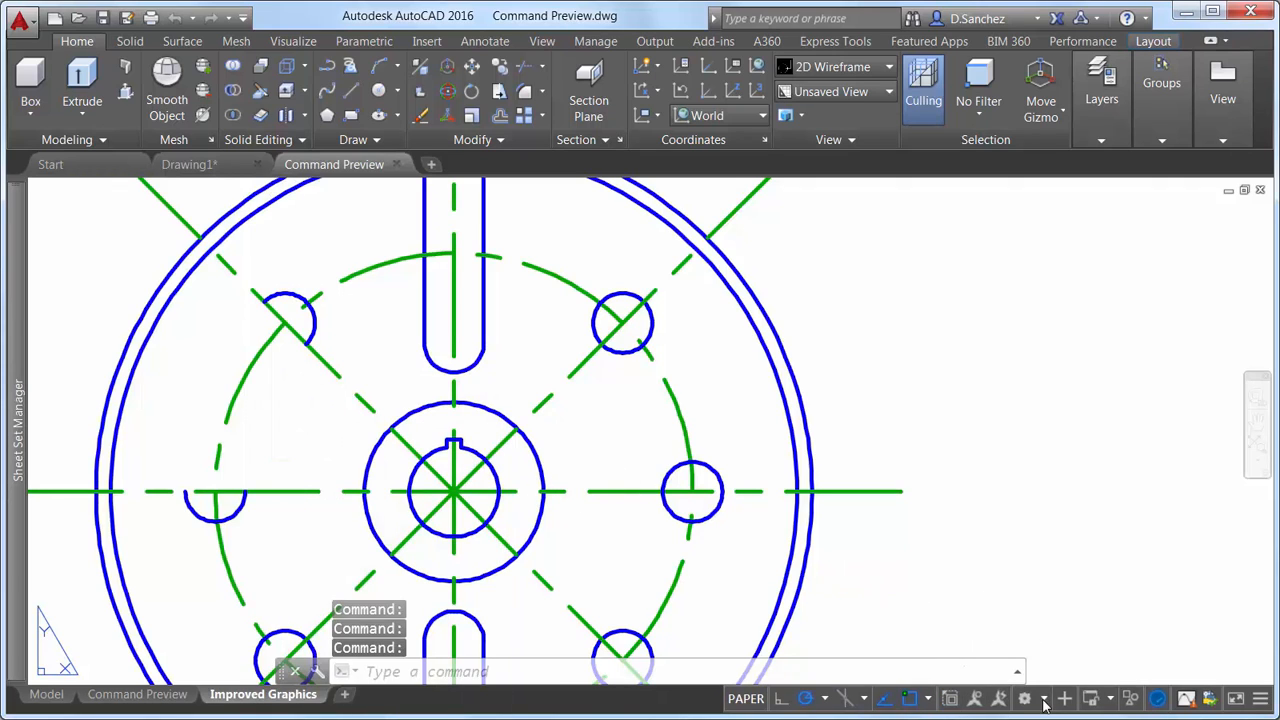
click(1024, 698)
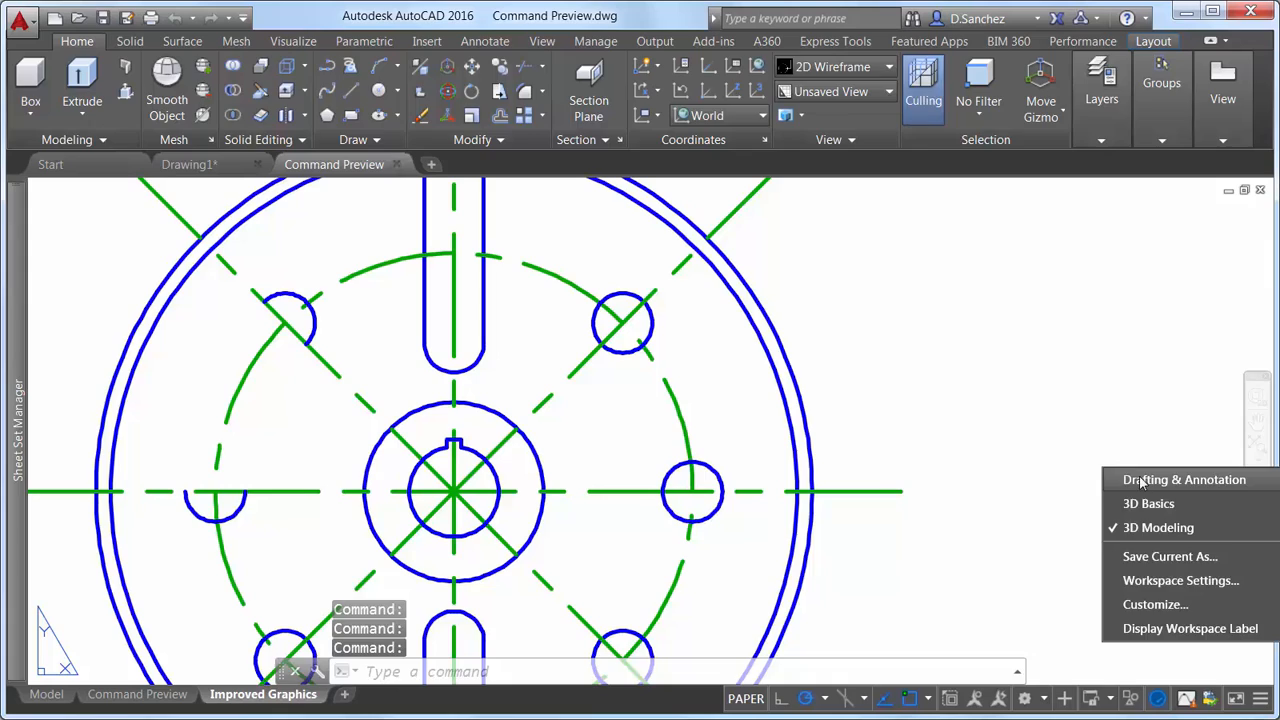
click(1184, 480)
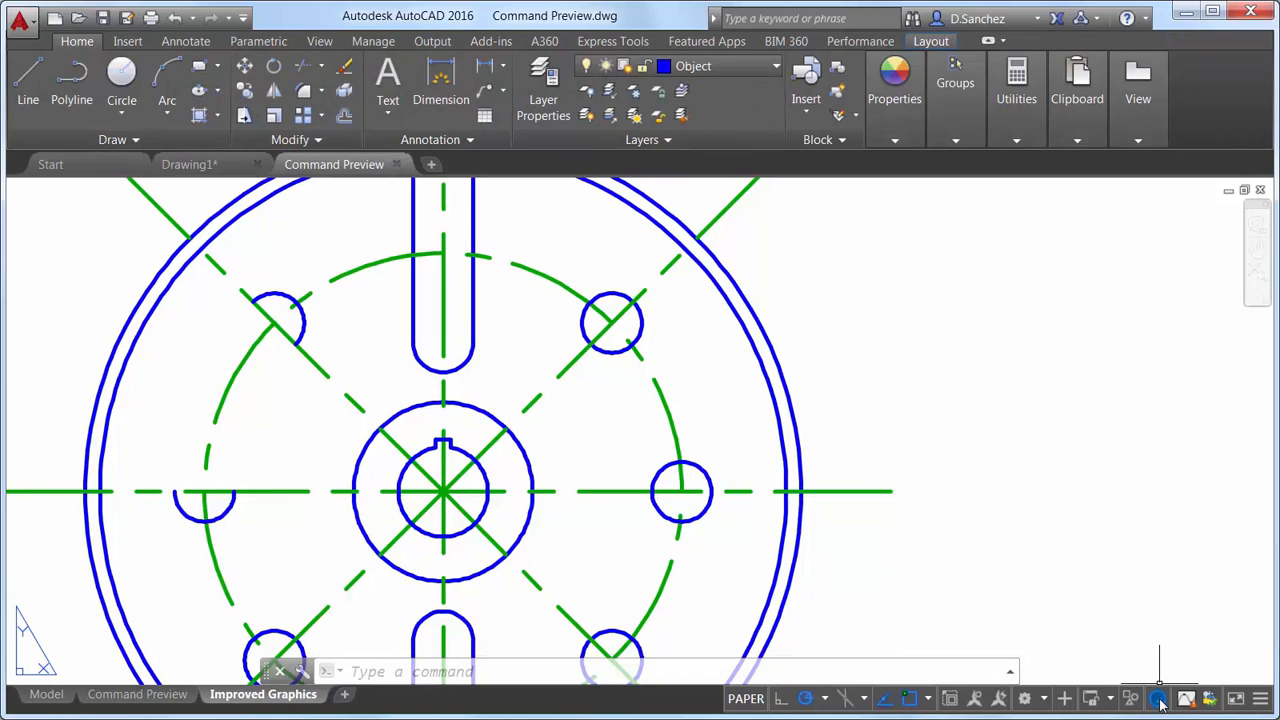
Enable High quality geometry in Graphics Performance so 2D wireframe curves display smoother.
click(1158, 698)
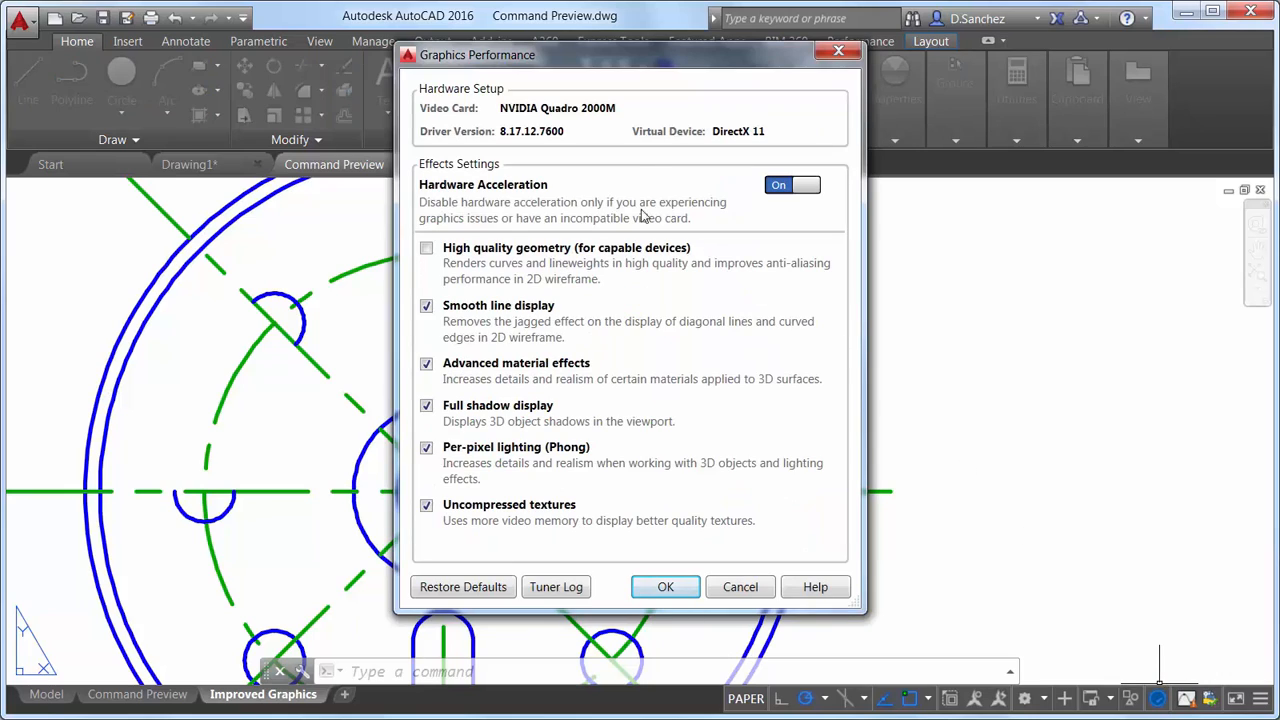
mouse_move(768, 196)
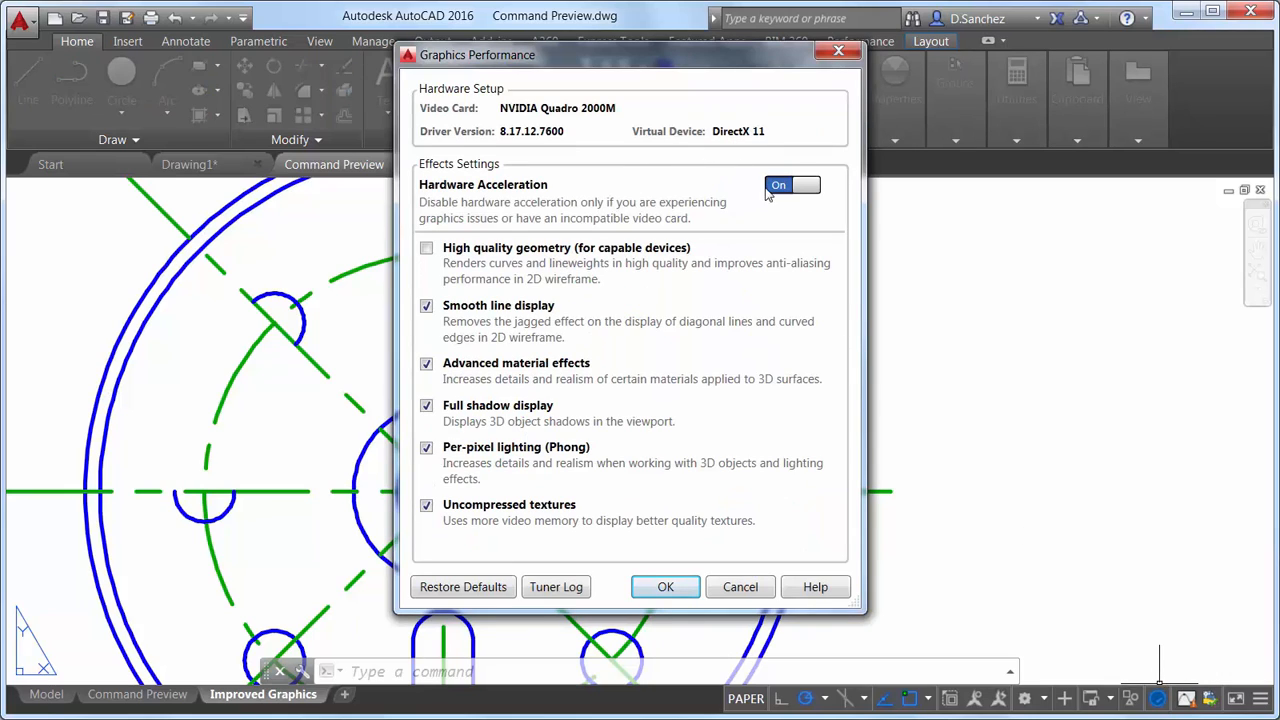
mouse_move(476, 276)
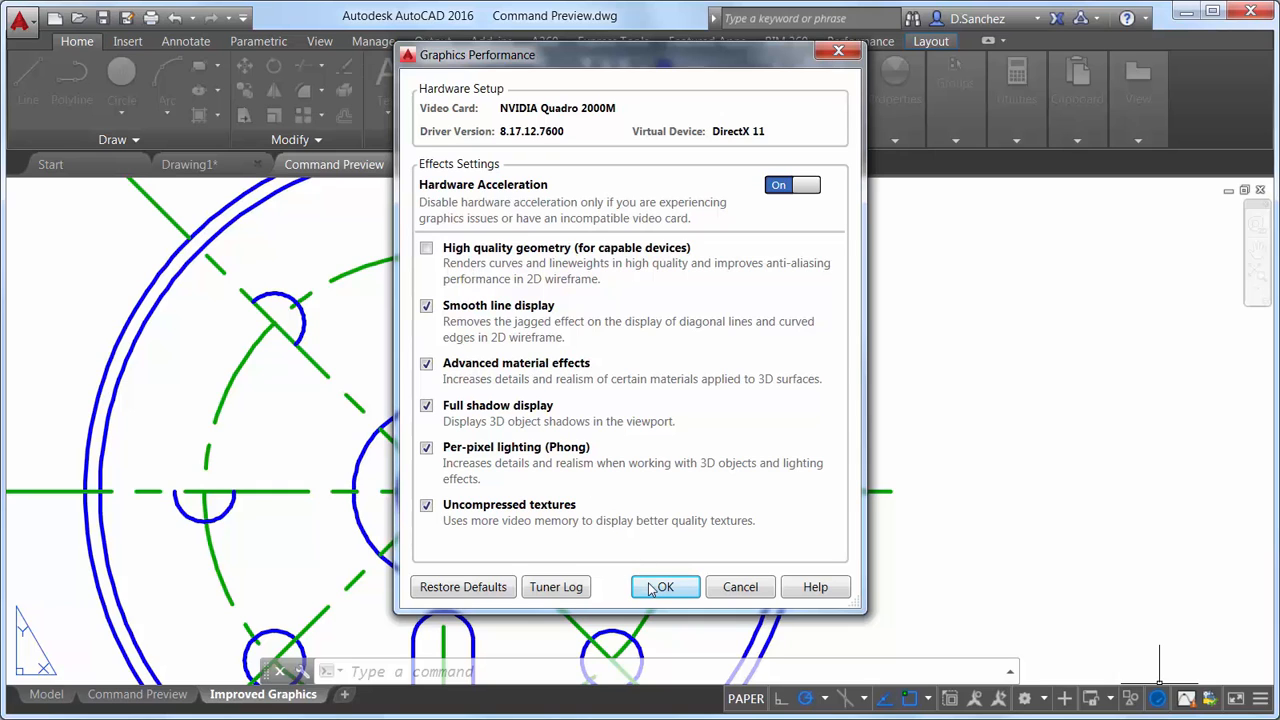
click(664, 588)
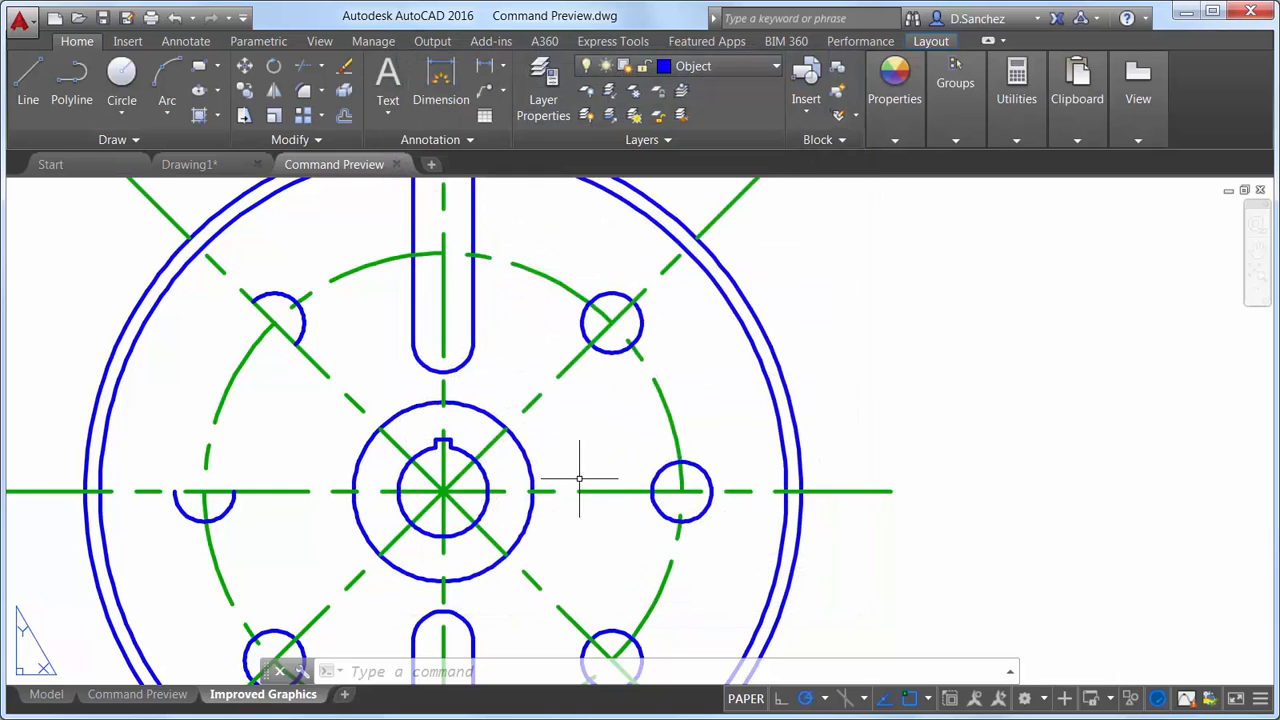
mouse_move(764, 572)
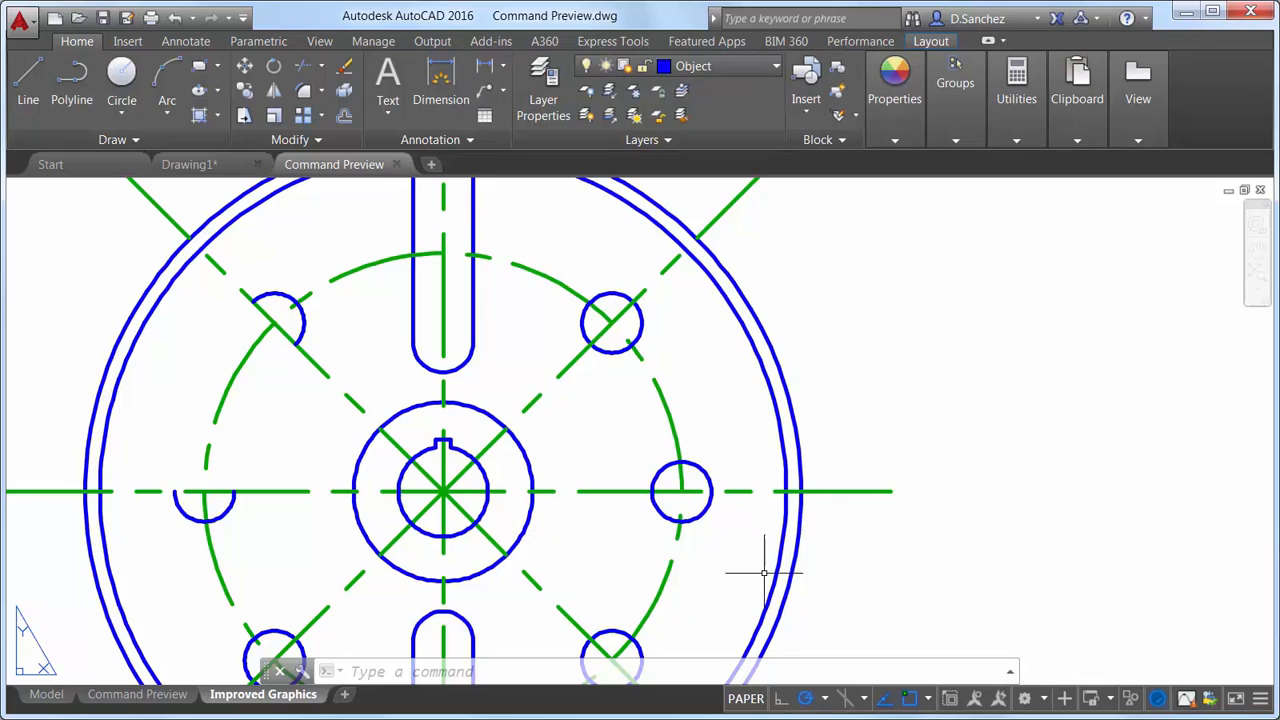
mouse_move(1158, 698)
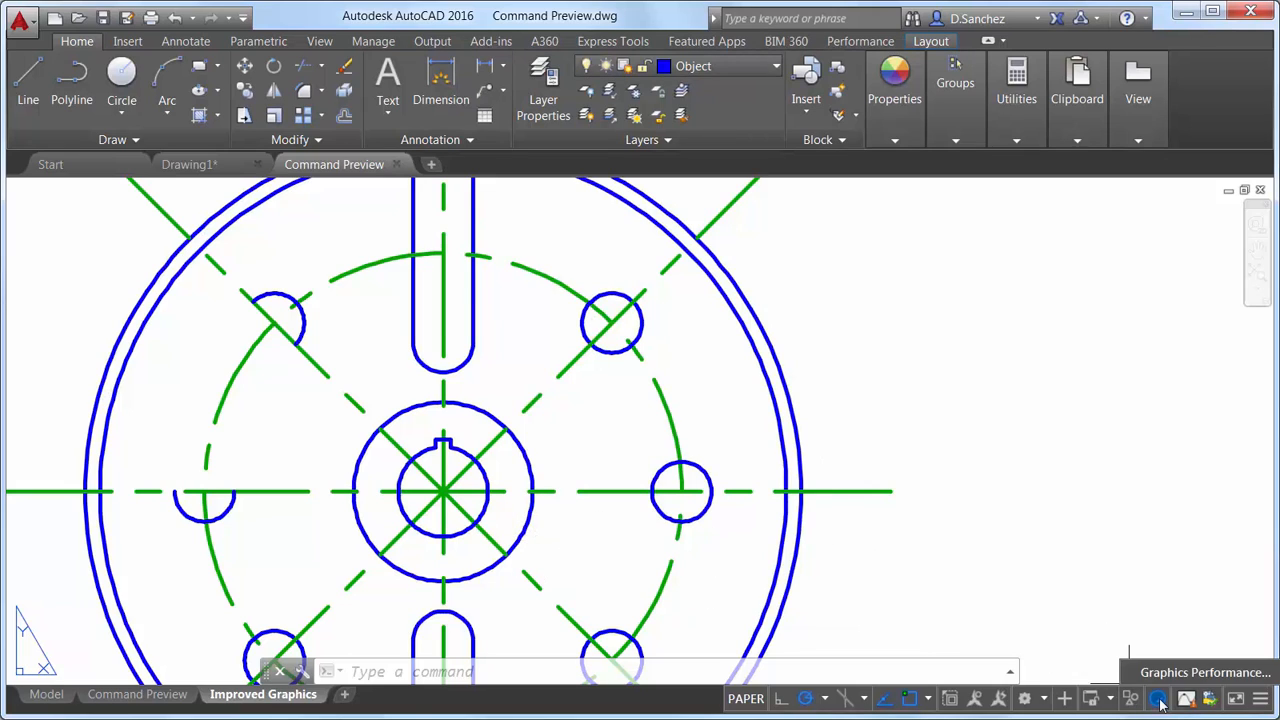
click(1156, 698)
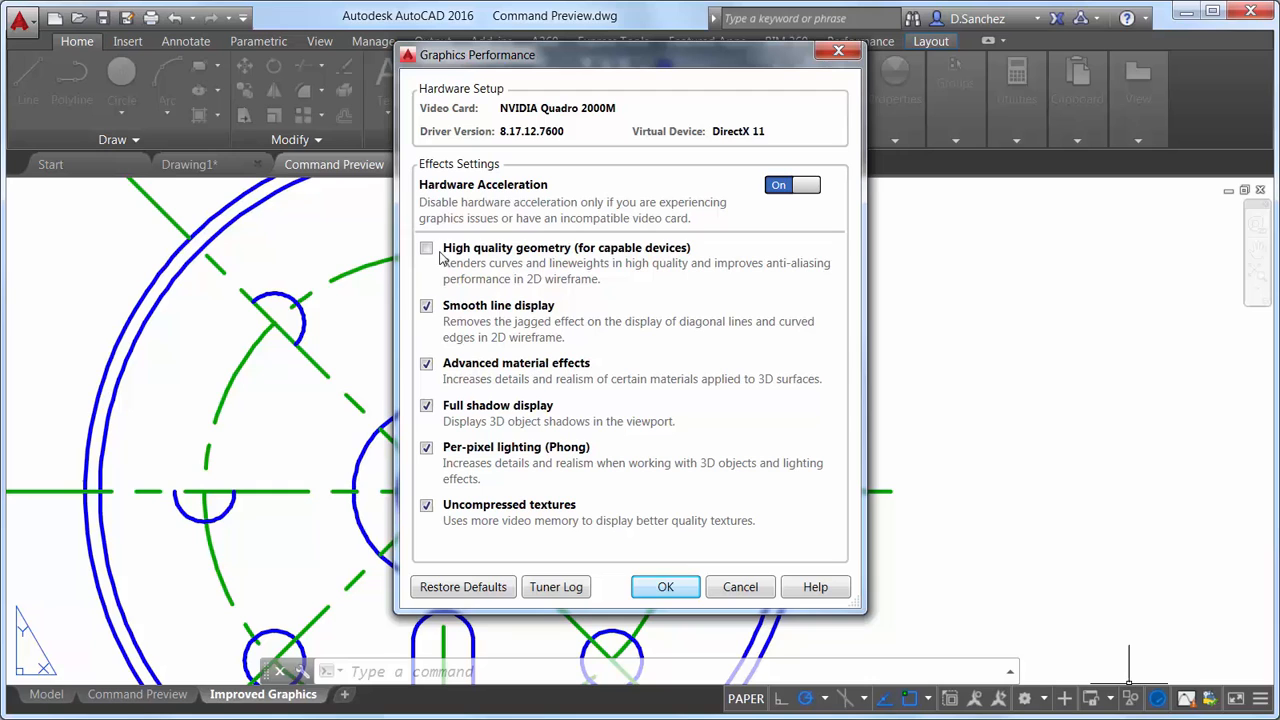
click(428, 248)
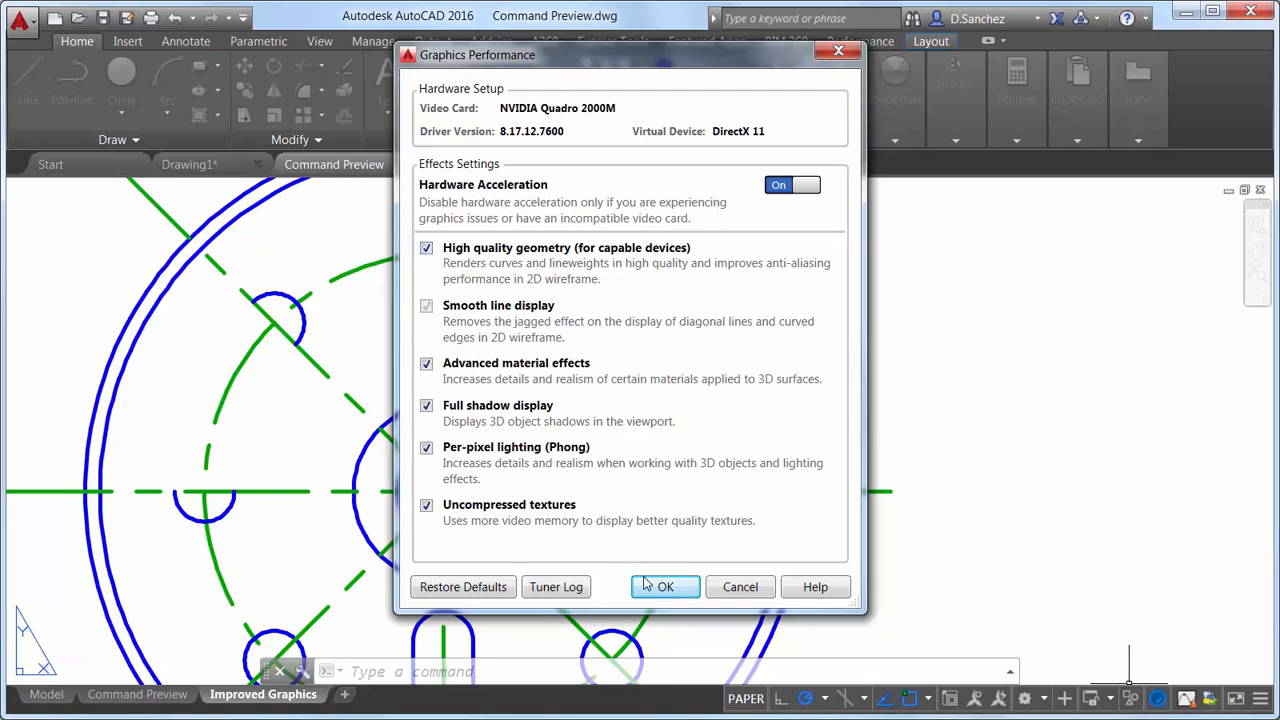
click(664, 588)
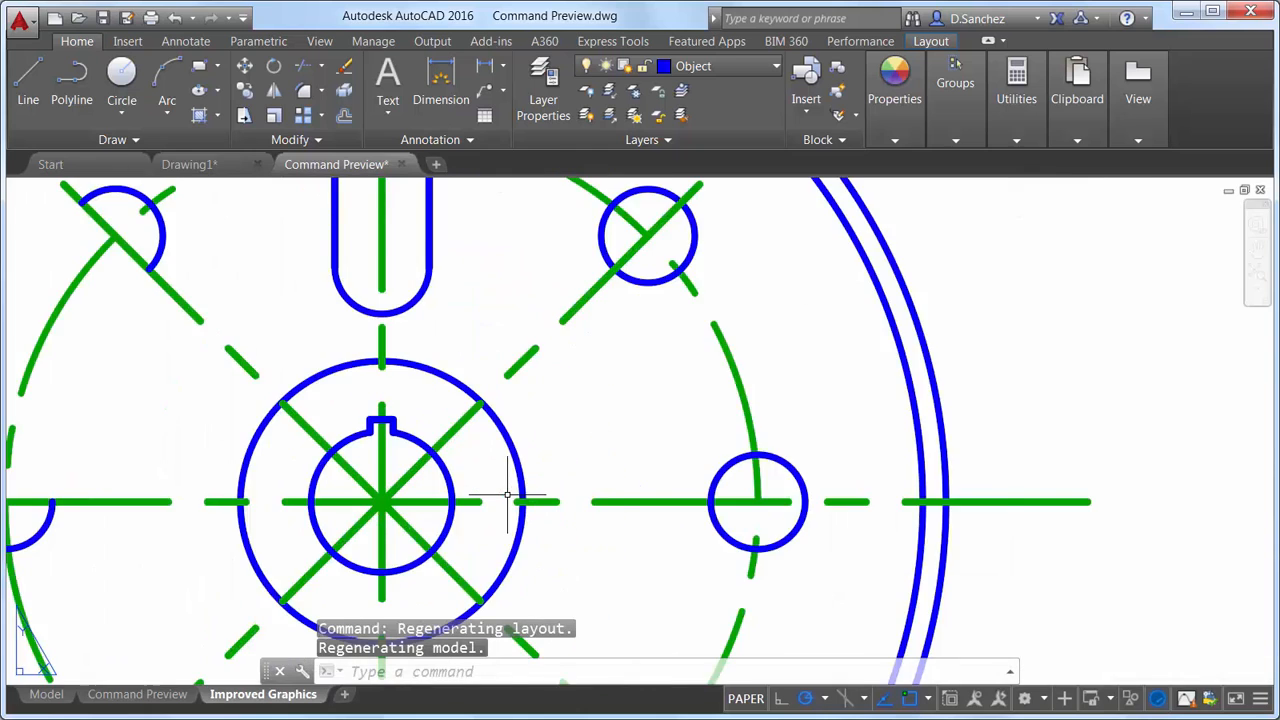
Set REGENAUTO to OFF so the drawing no longer regenerates automatically.
scroll(up, 3)
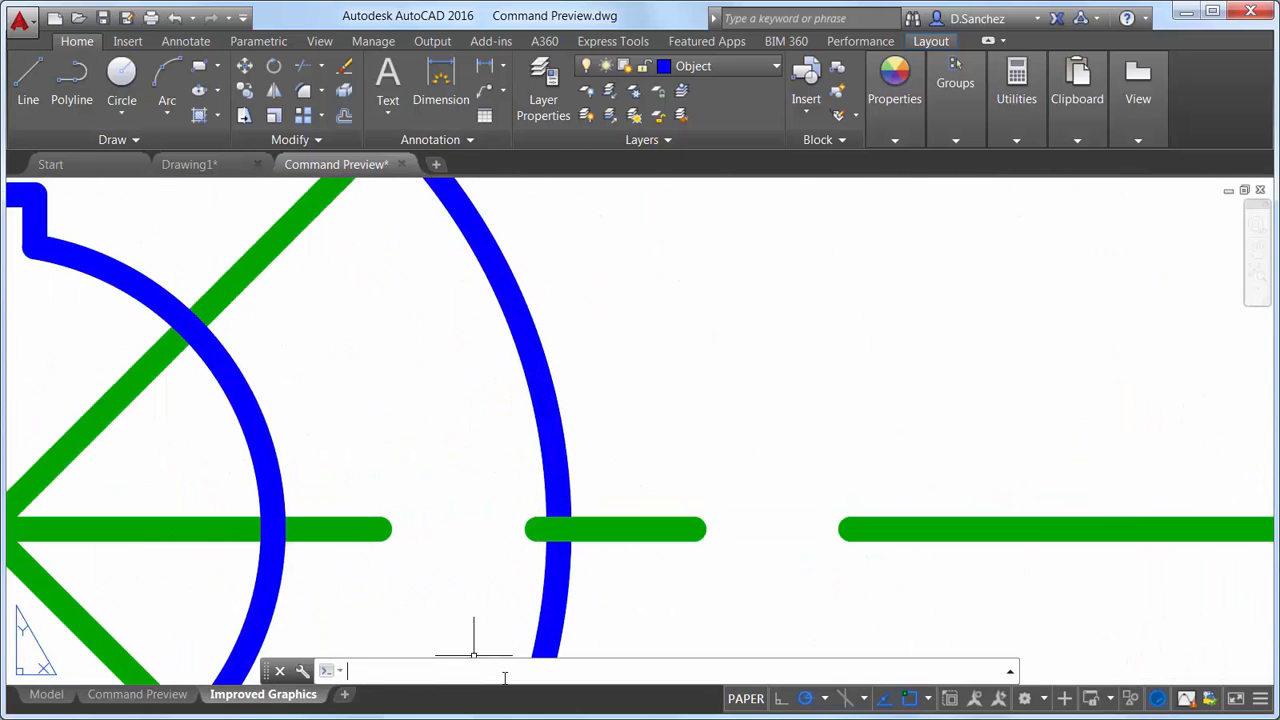
text(RE)
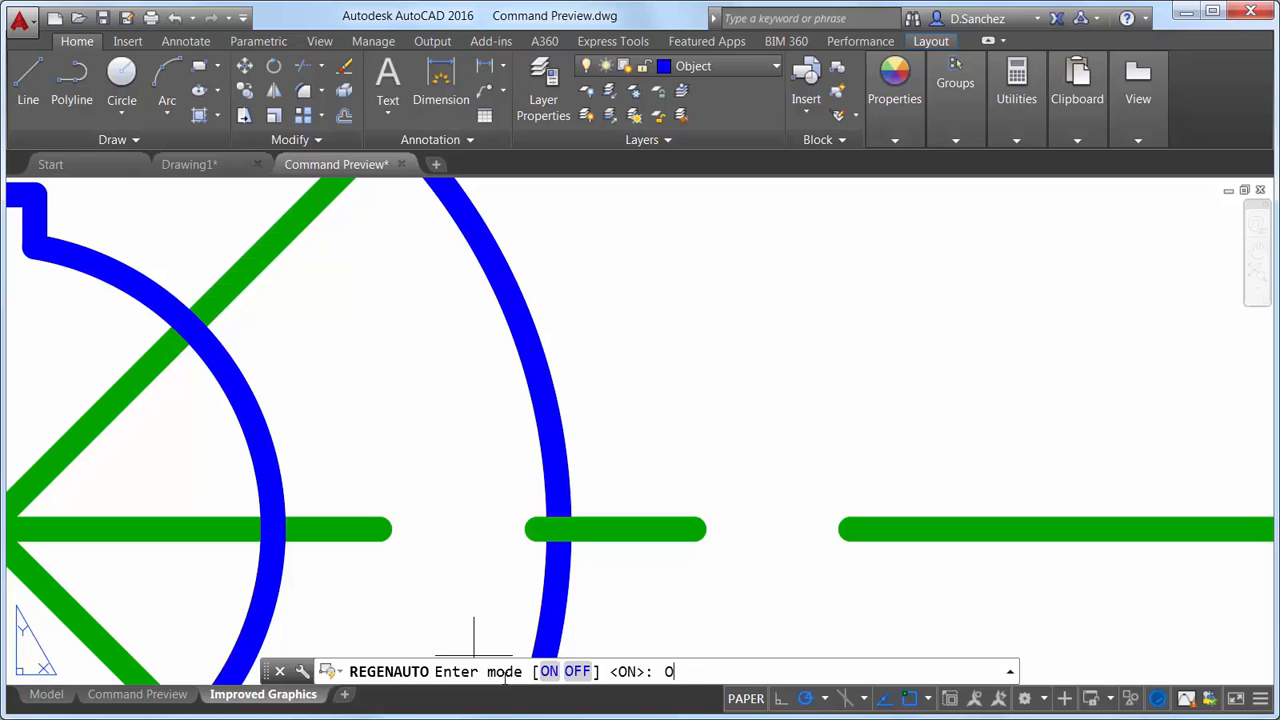
key(Return)
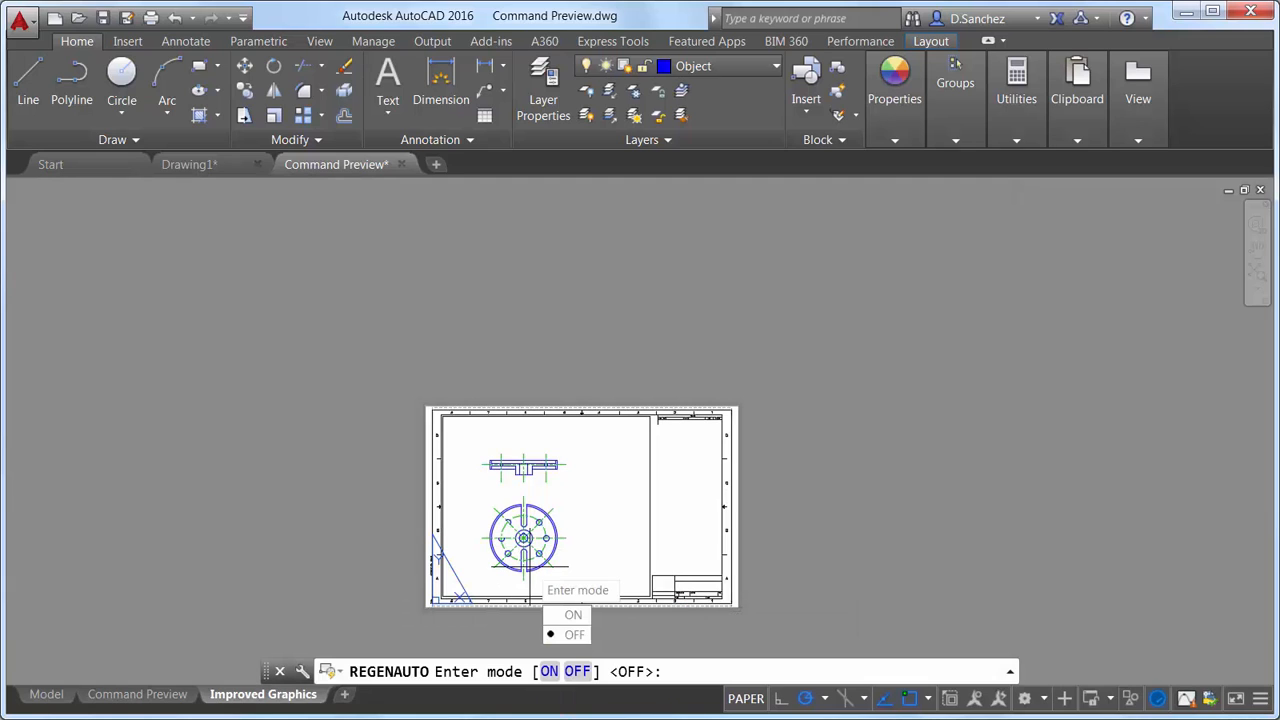
click(572, 614)
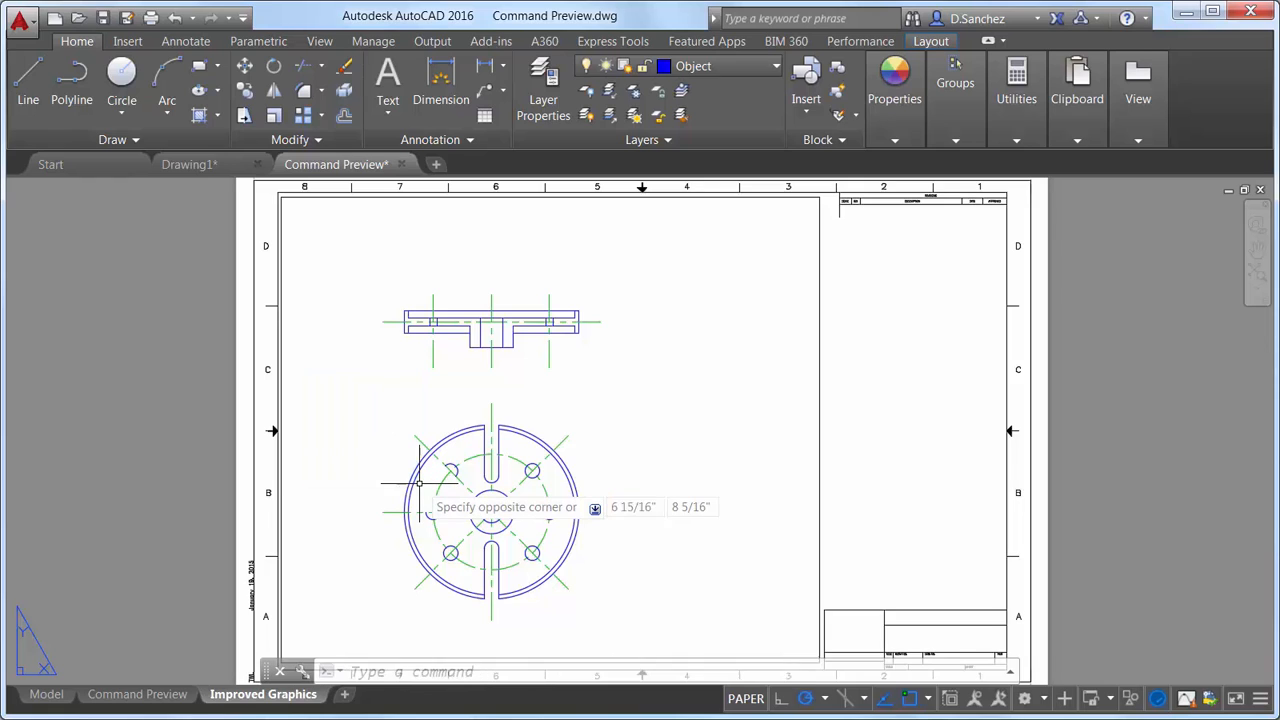
Set the CURSORBADGE system variable to 2.
text(CURSORBADGE Enter new value for CURSORBADGE <1>:)
text(2)
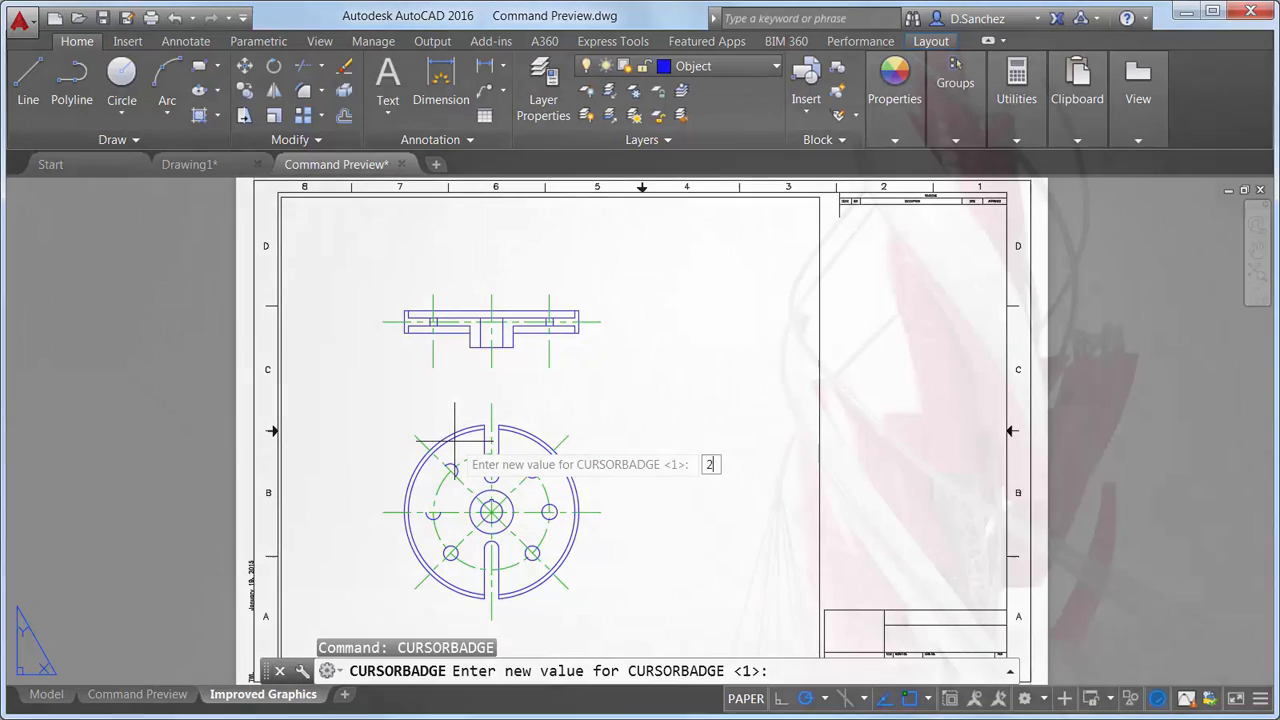
key(Return)
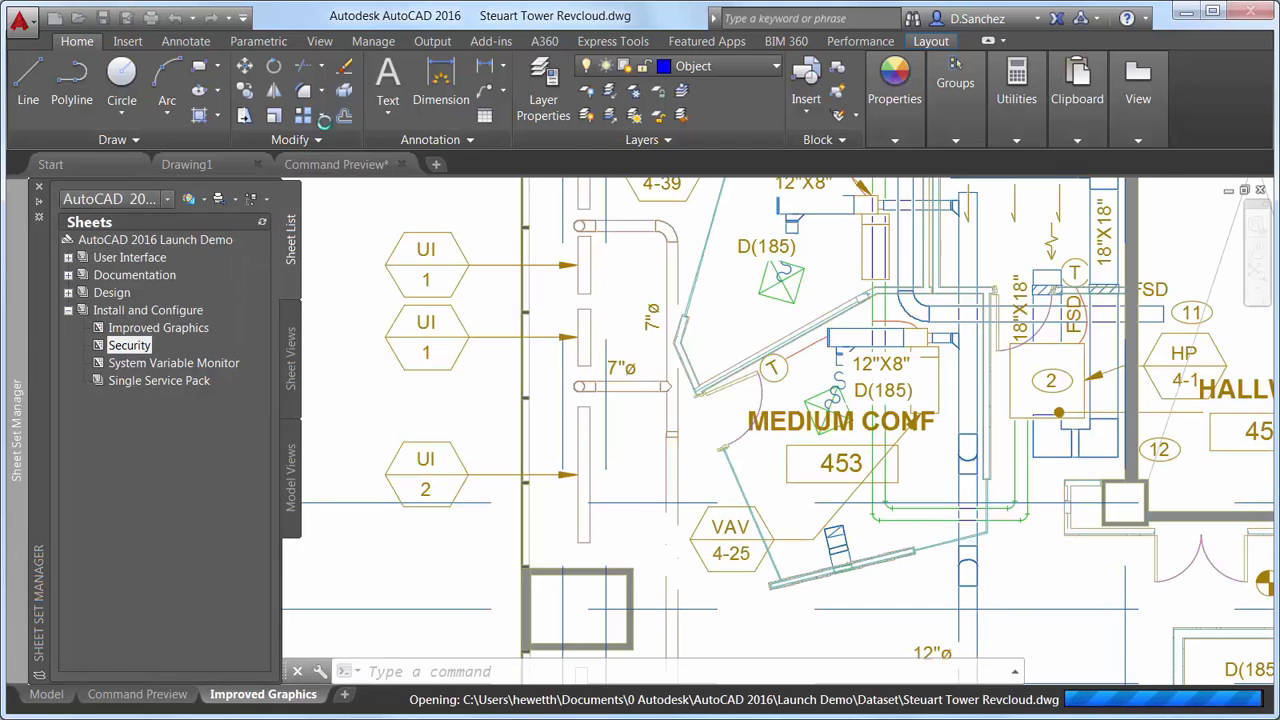
Load burstit.lsp through Load Application, allowing the unsigned file past the security warning.
click(372, 40)
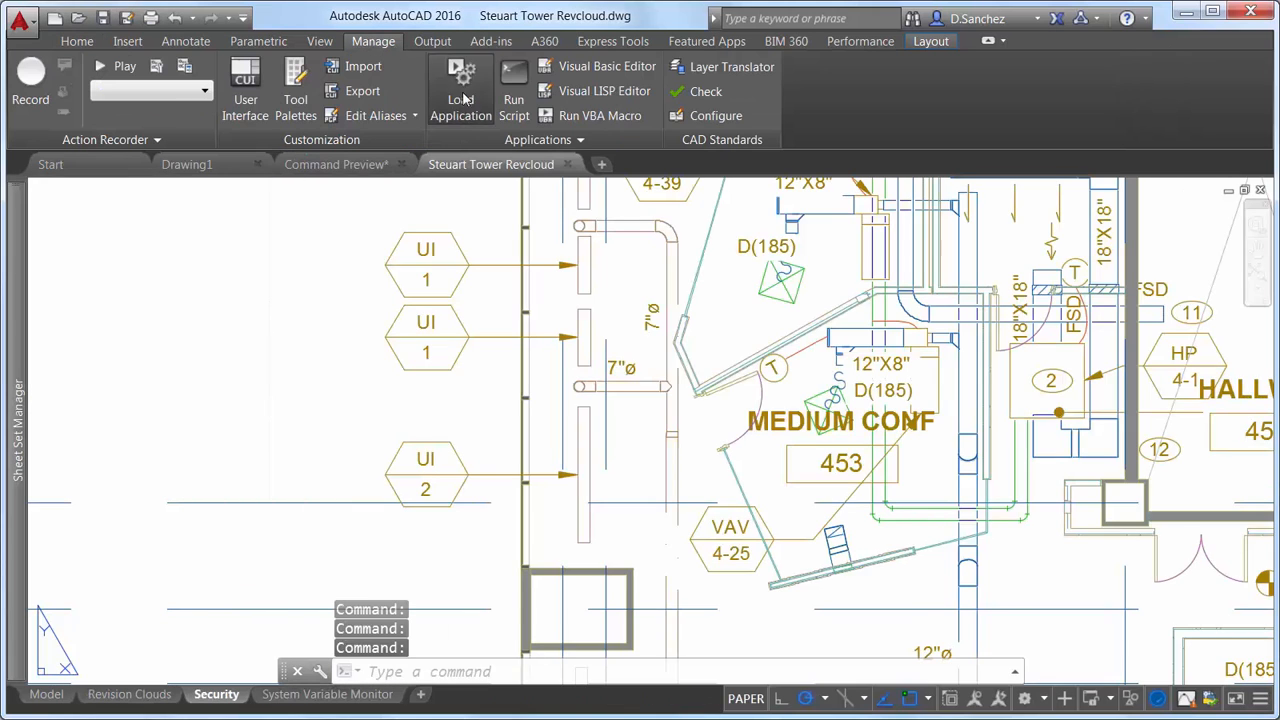
click(460, 90)
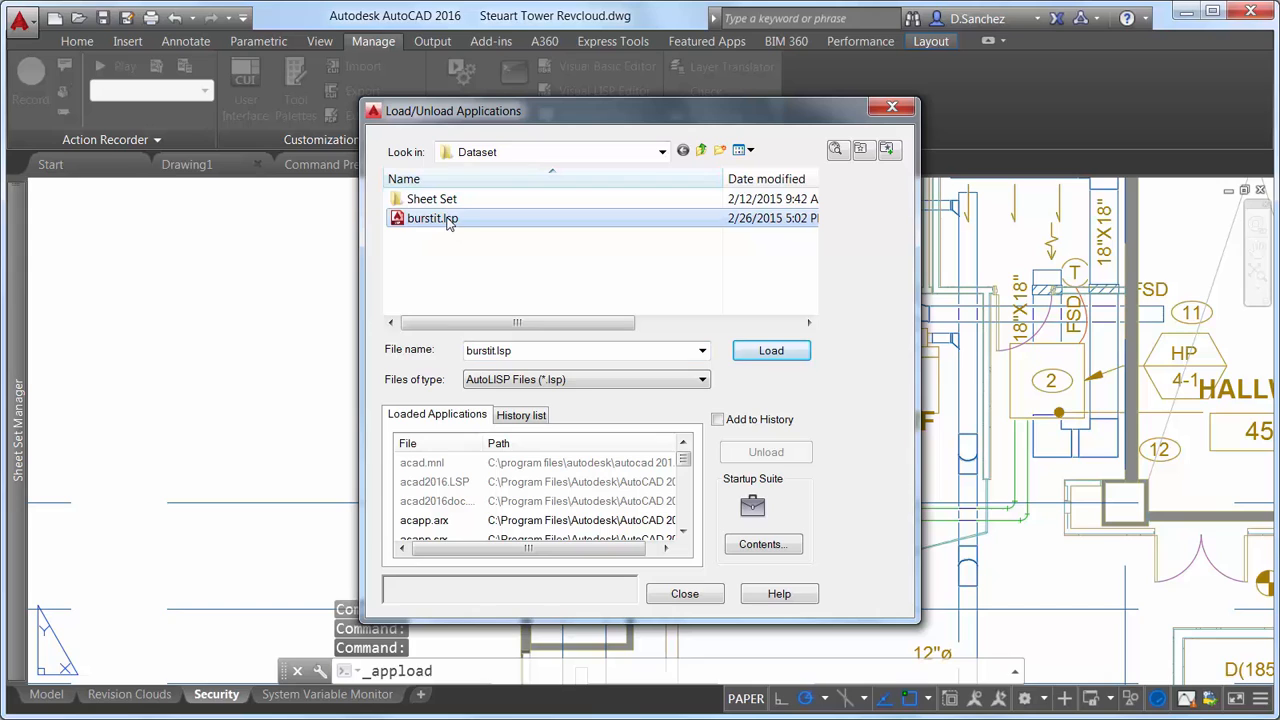
click(772, 350)
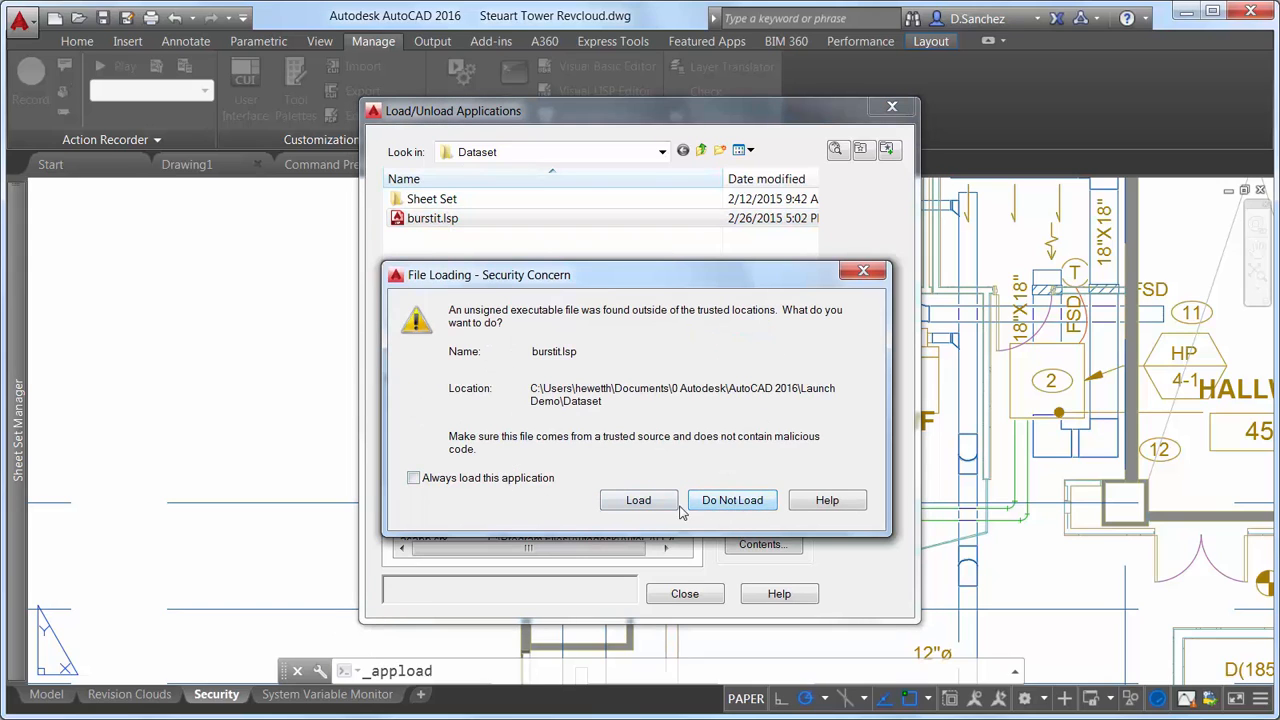
click(638, 500)
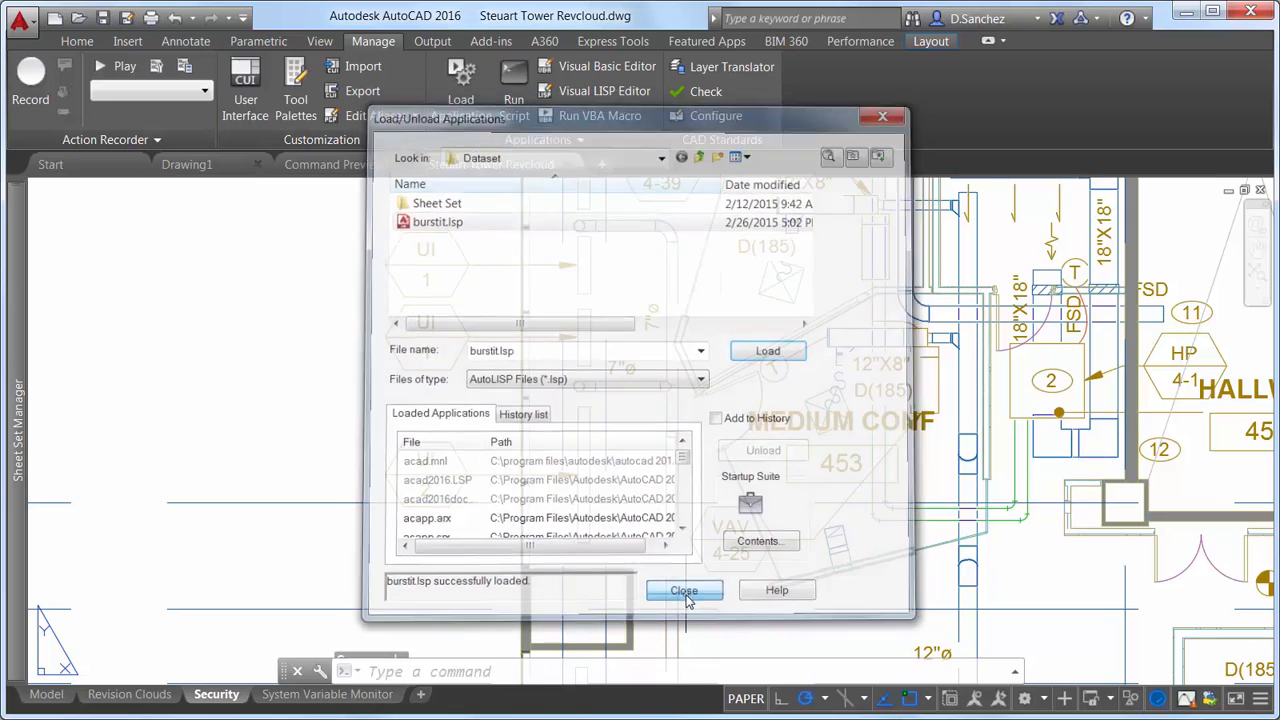
click(684, 590)
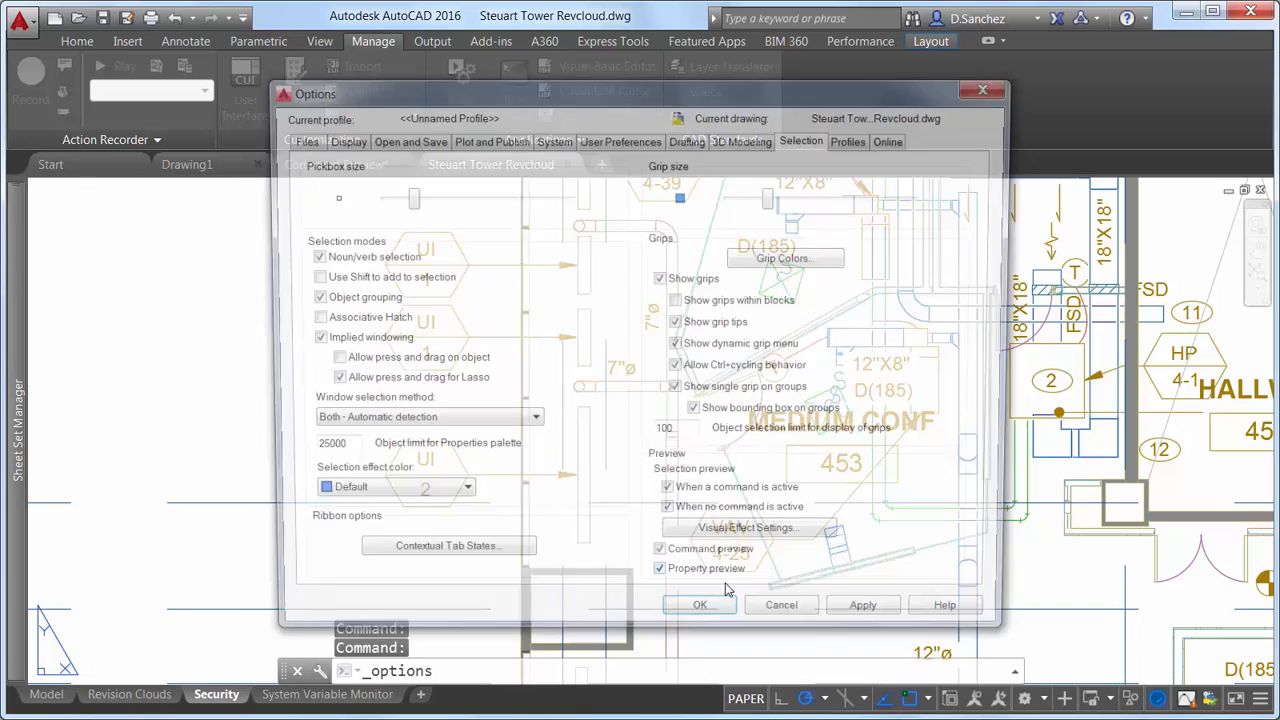
Review the executable-file Security Options under System settings, close Options unchanged and show the demo sheet list.
click(552, 138)
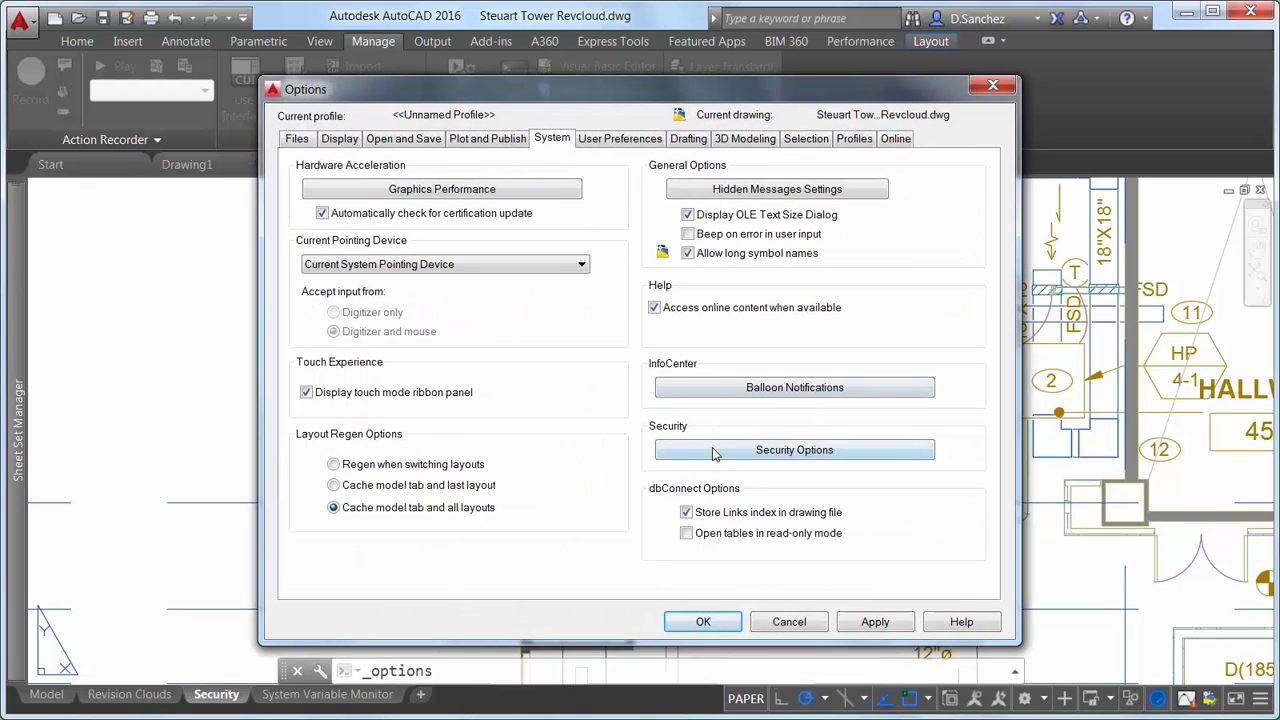
click(794, 448)
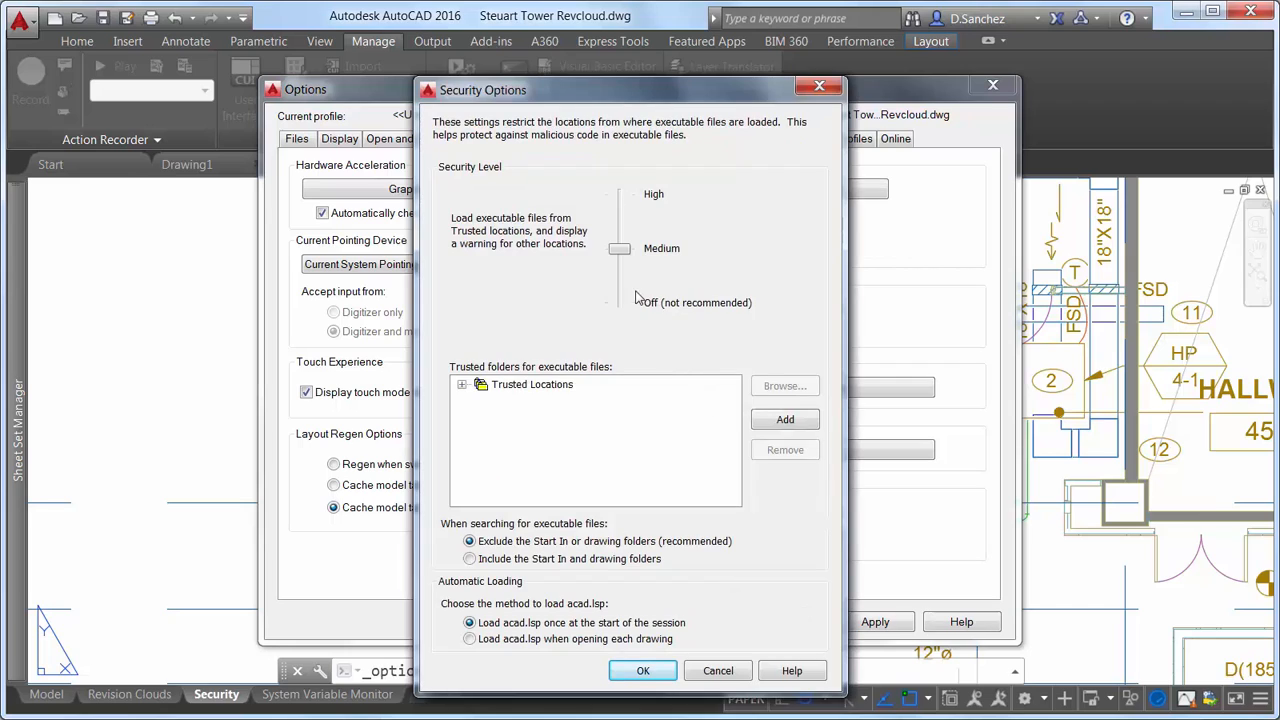
mouse_move(604, 288)
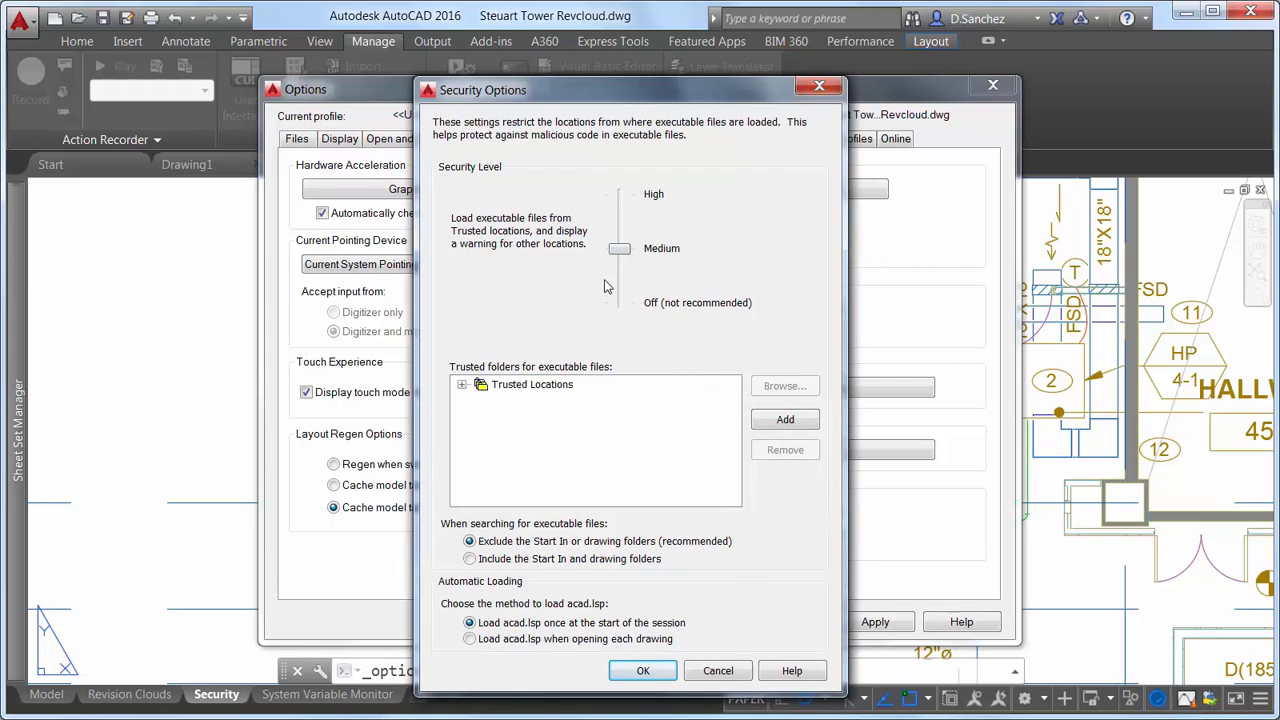
mouse_move(752, 468)
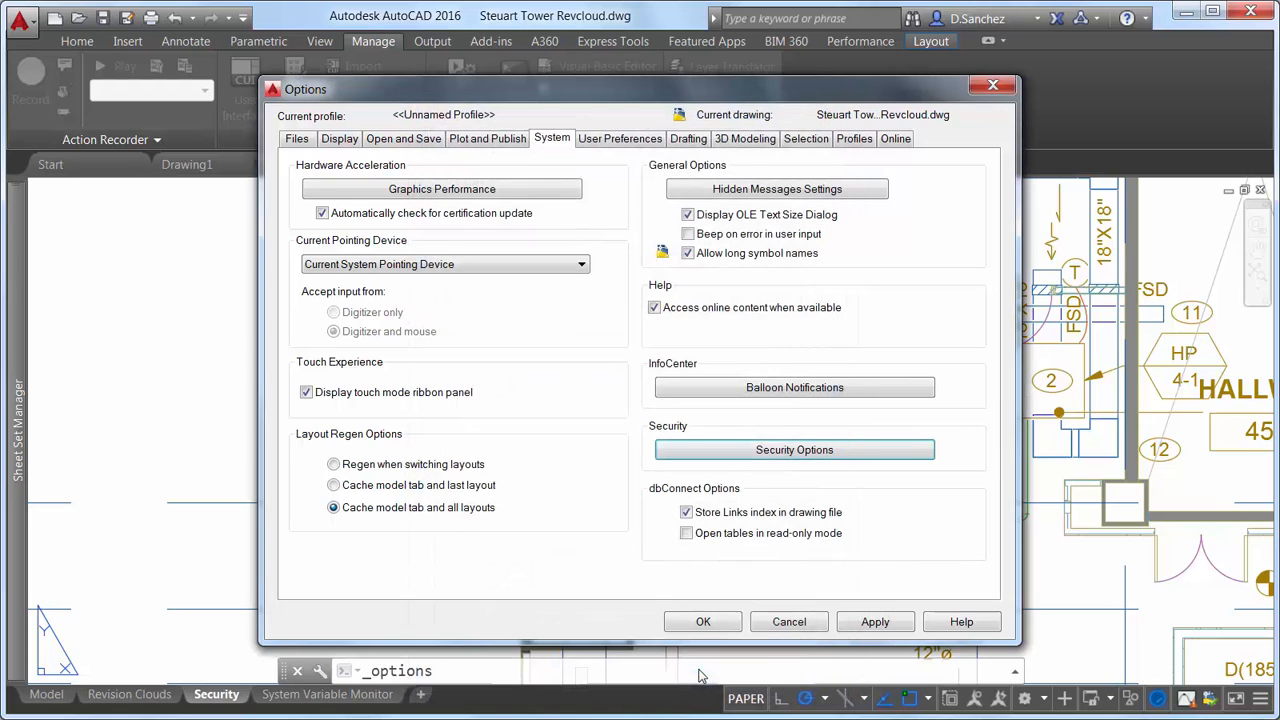
click(702, 620)
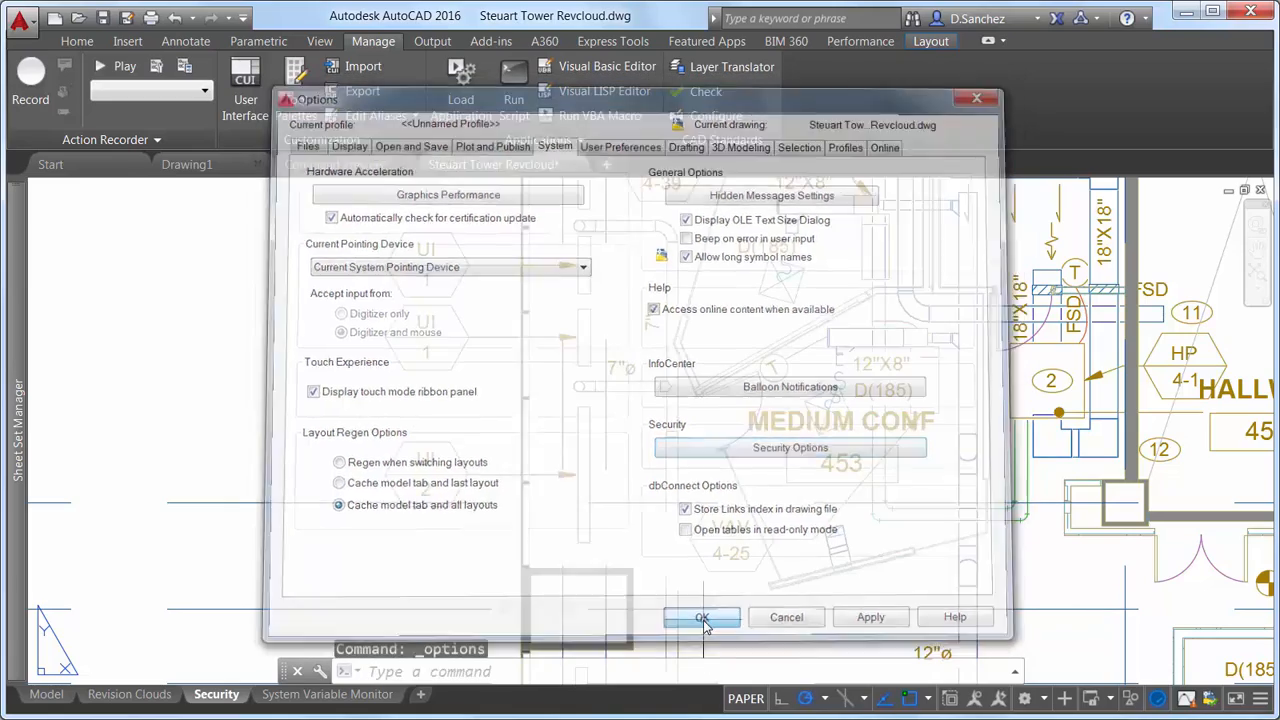
click(700, 616)
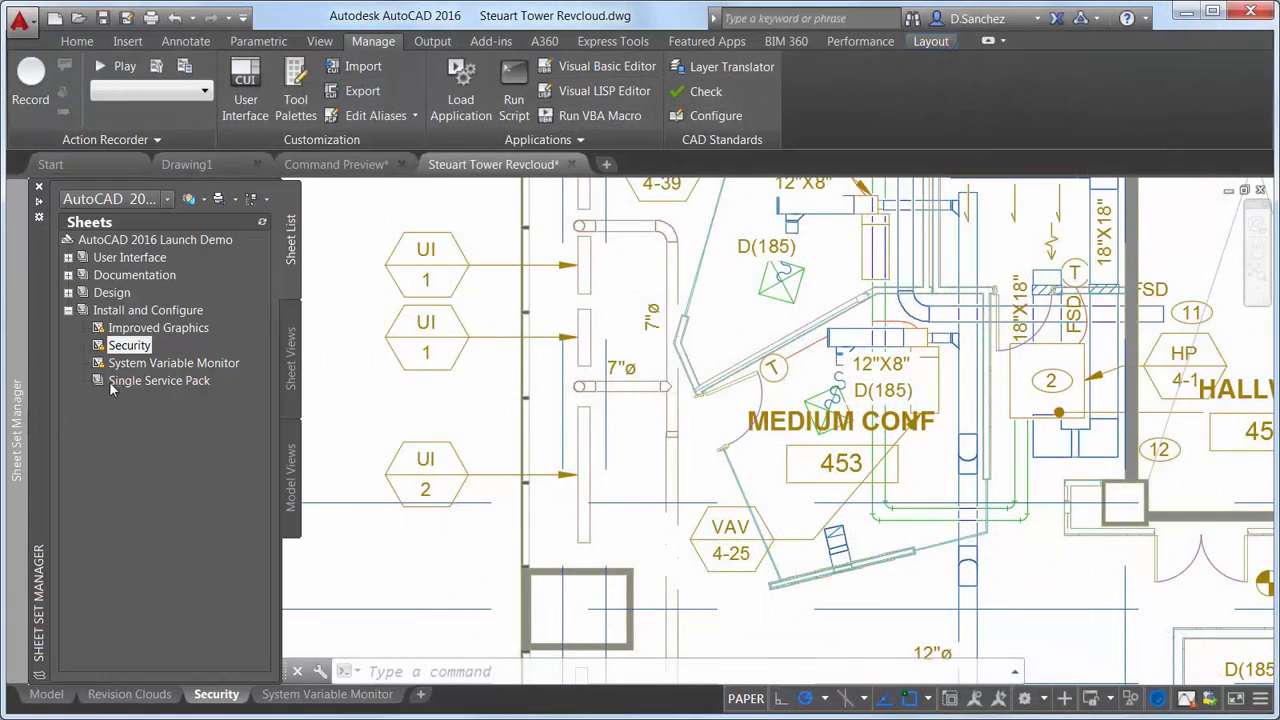
Open the System Variable Monitor sheet, run SYSVARMONITOR and toggle balloon notification before closing it.
click(172, 362)
text(sy)
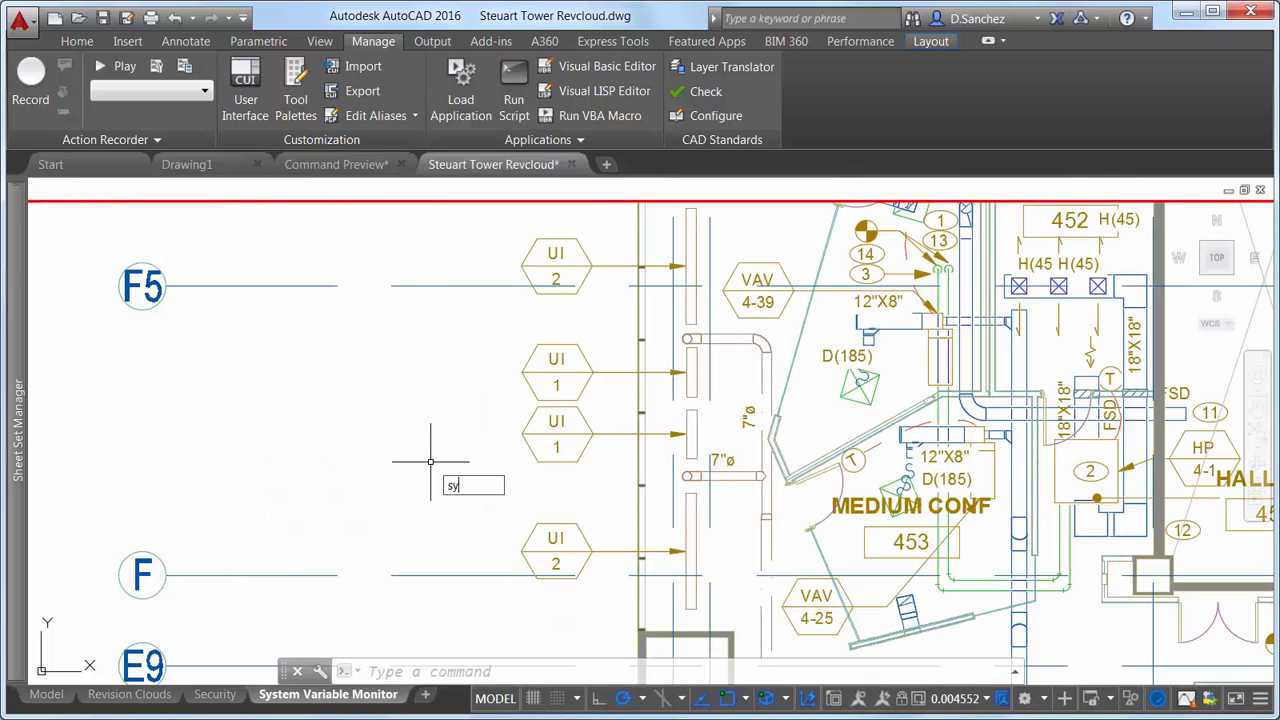
text(VARMONITOR)
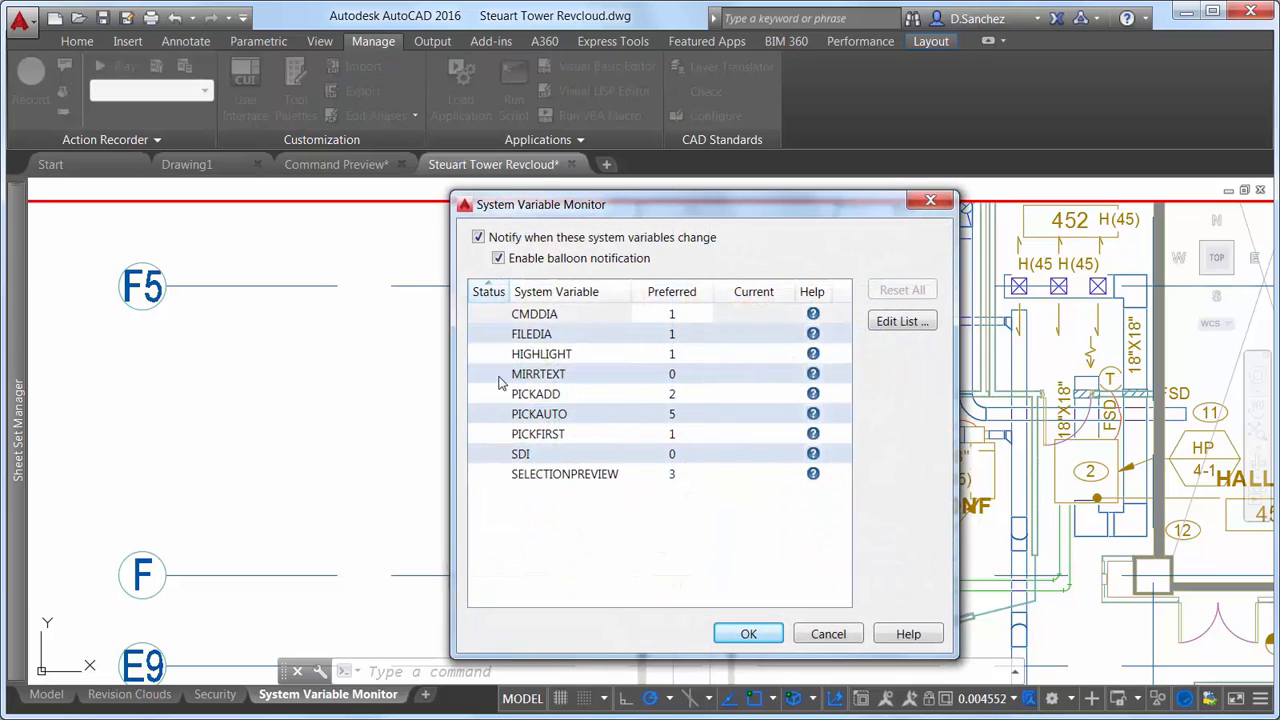
mouse_move(560, 492)
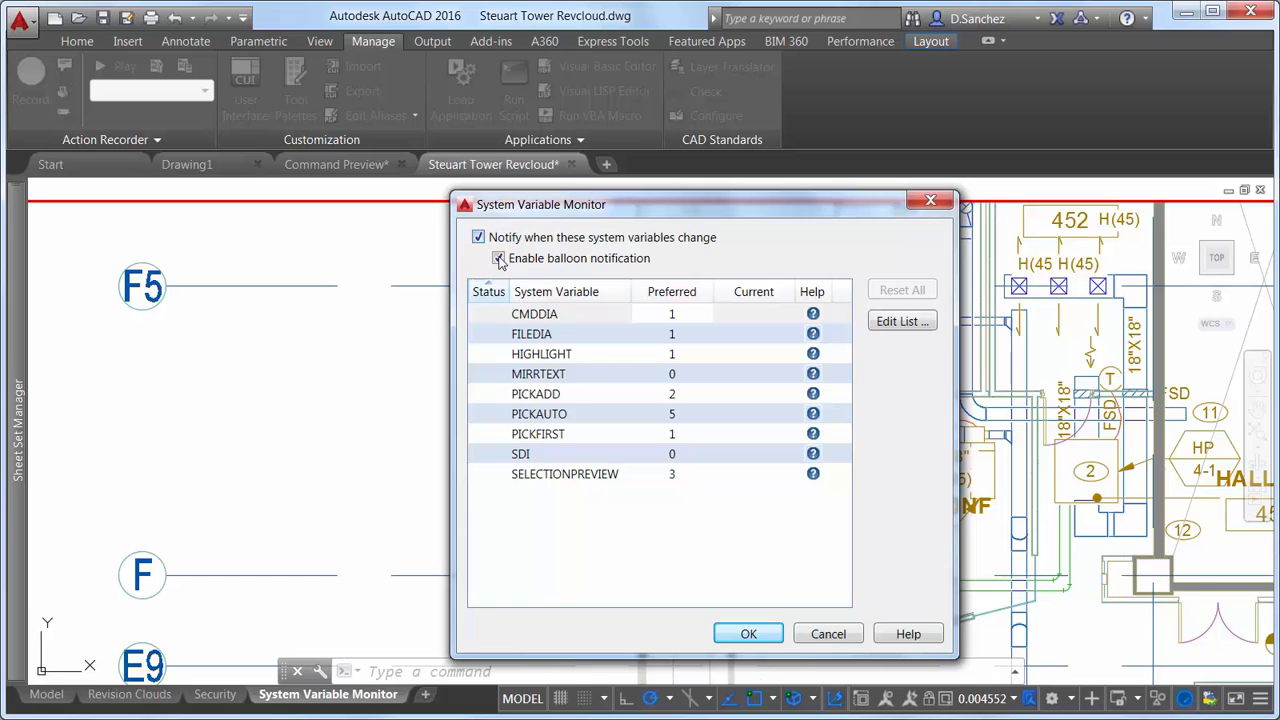
click(498, 258)
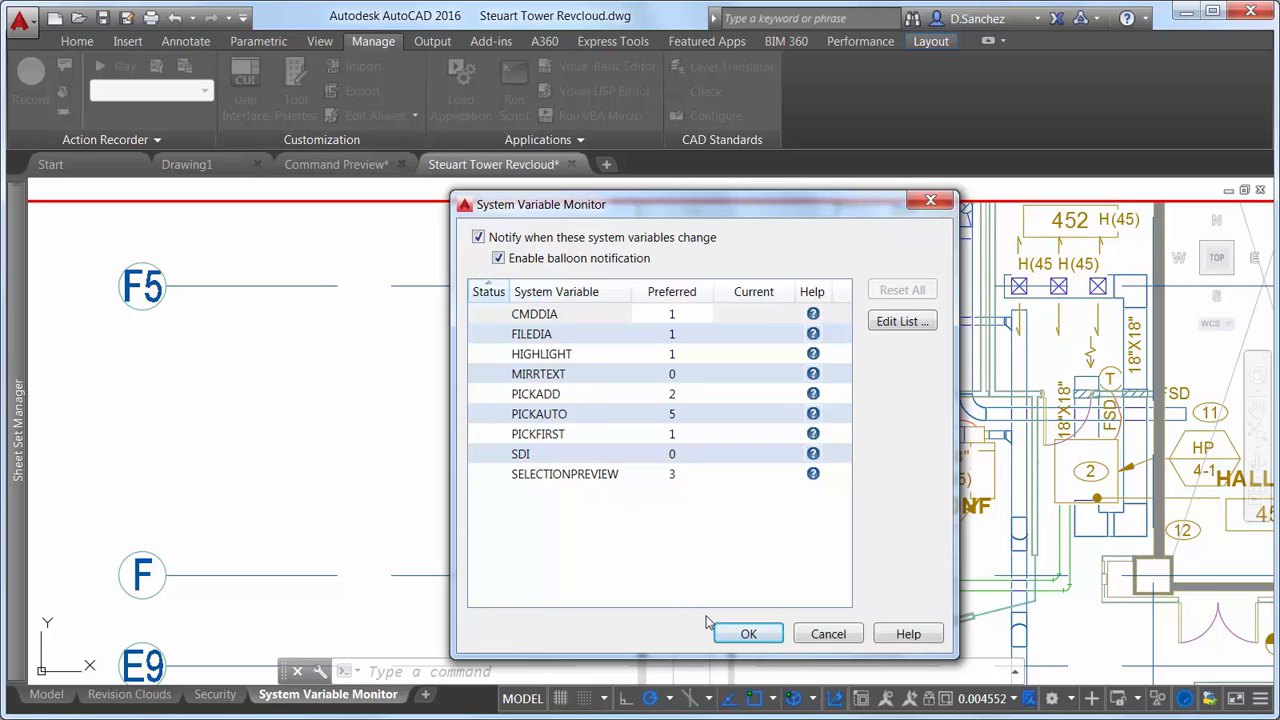
click(748, 632)
text(B)
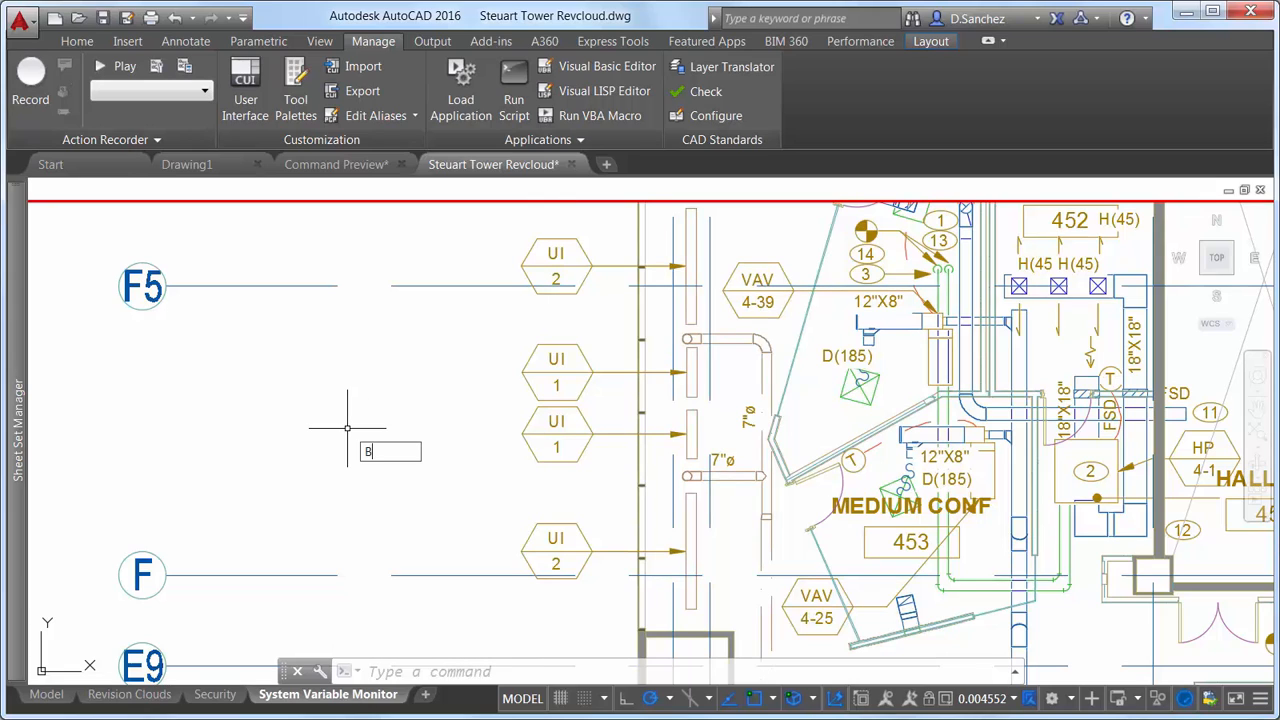
Run BURSTIT to trigger the changed-variables warning, cancel its selection and start Save As.
text(URSTIT)
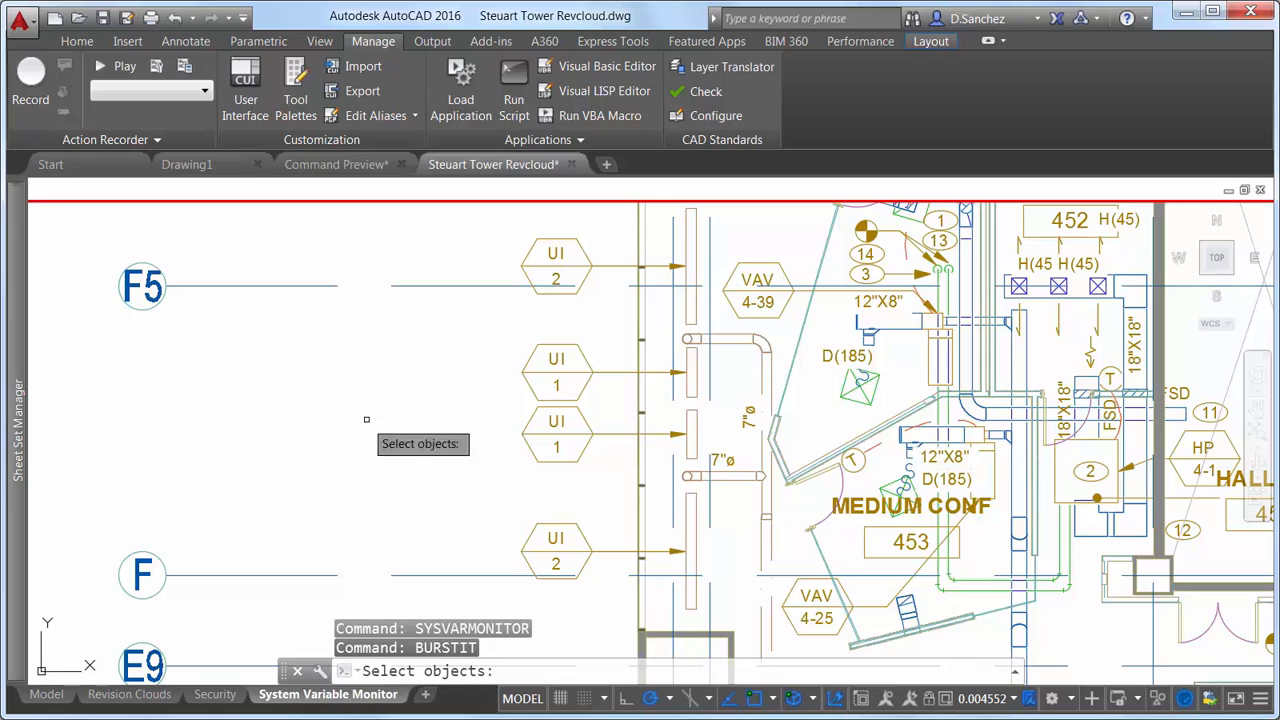
click(556, 384)
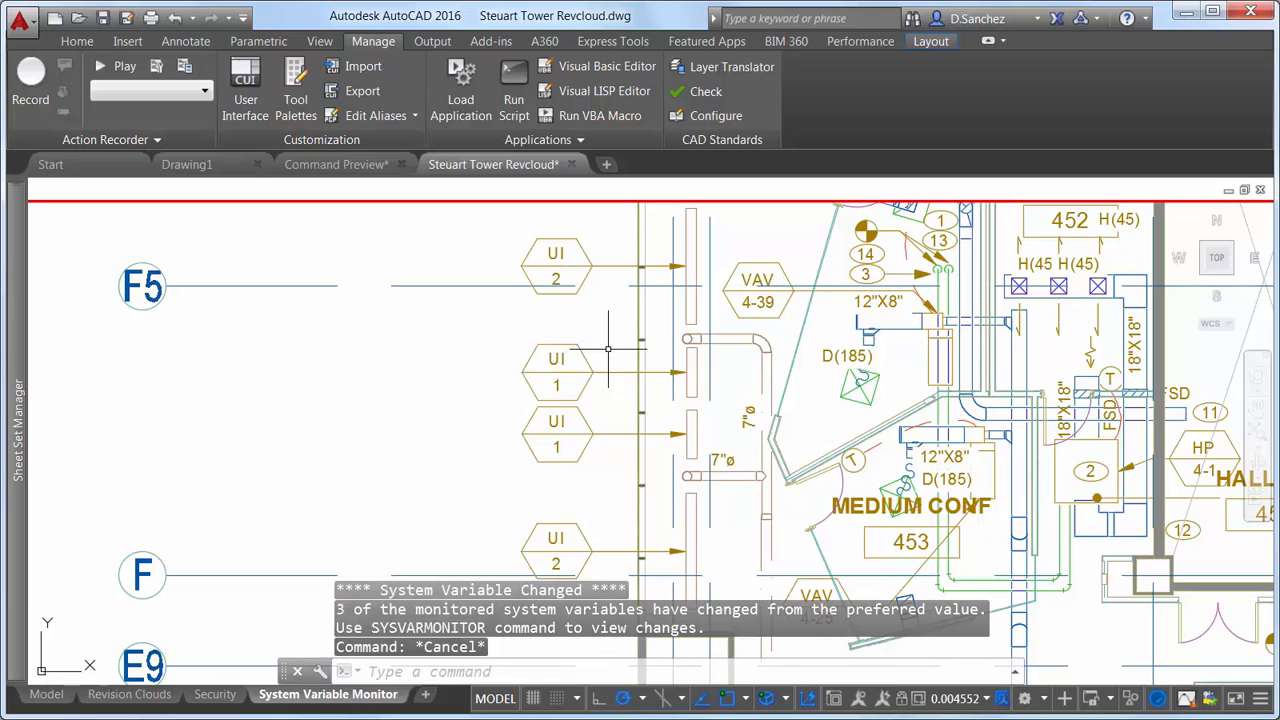
click(556, 374)
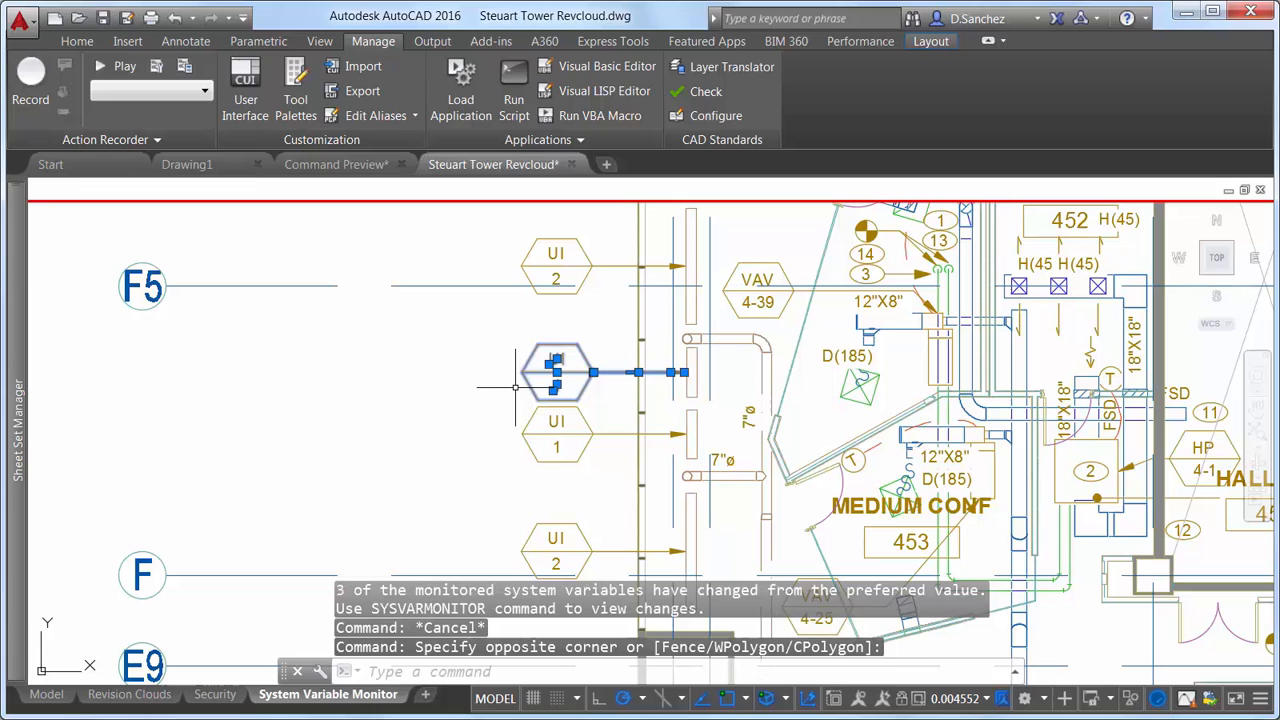
click(76, 40)
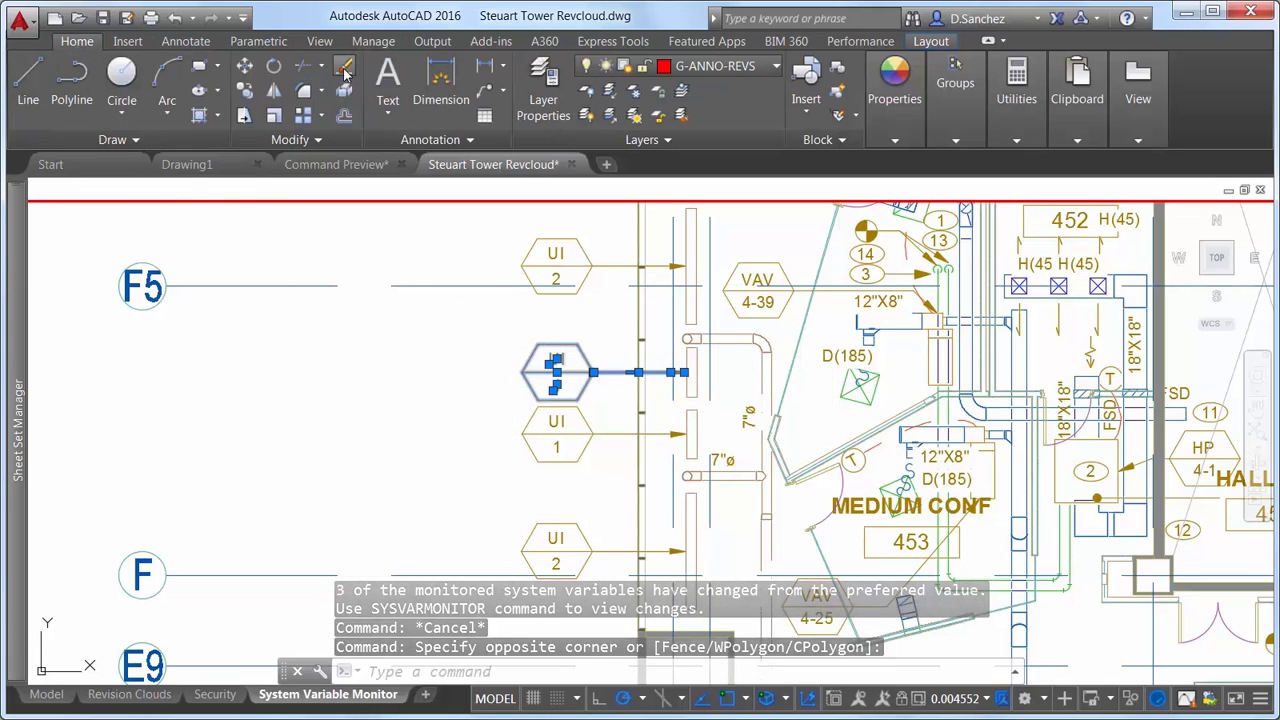
click(344, 90)
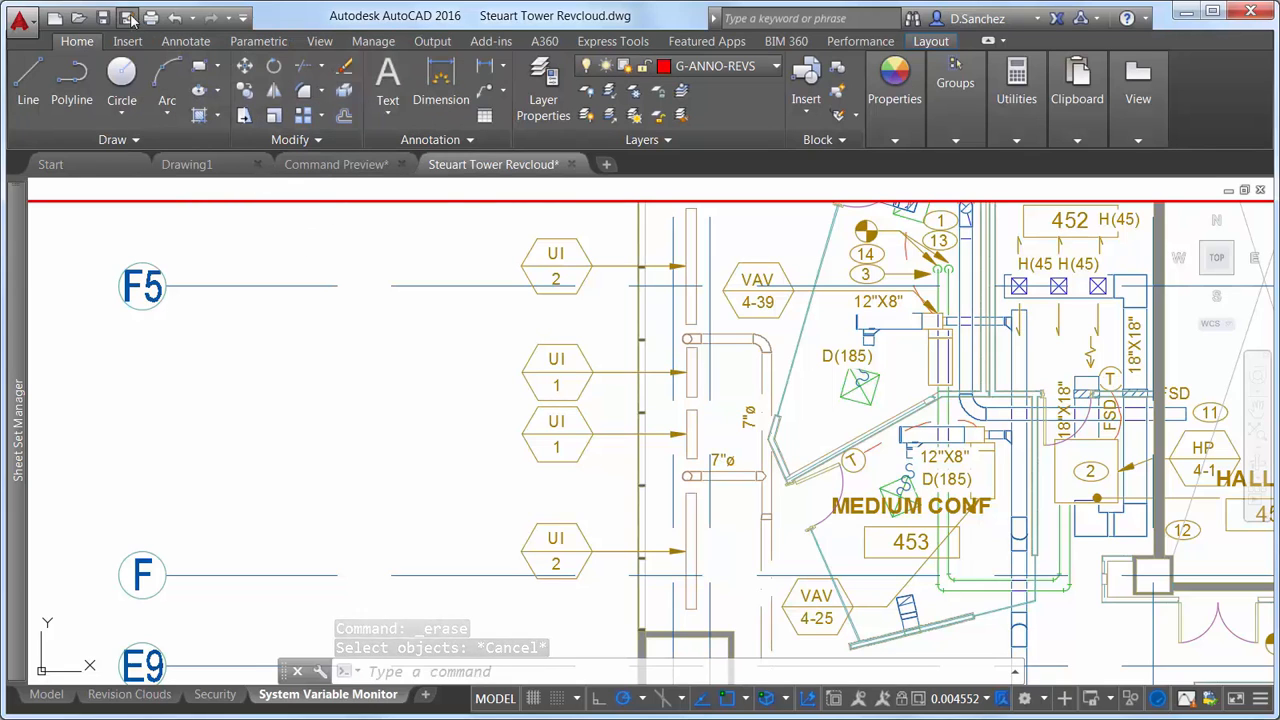
click(126, 18)
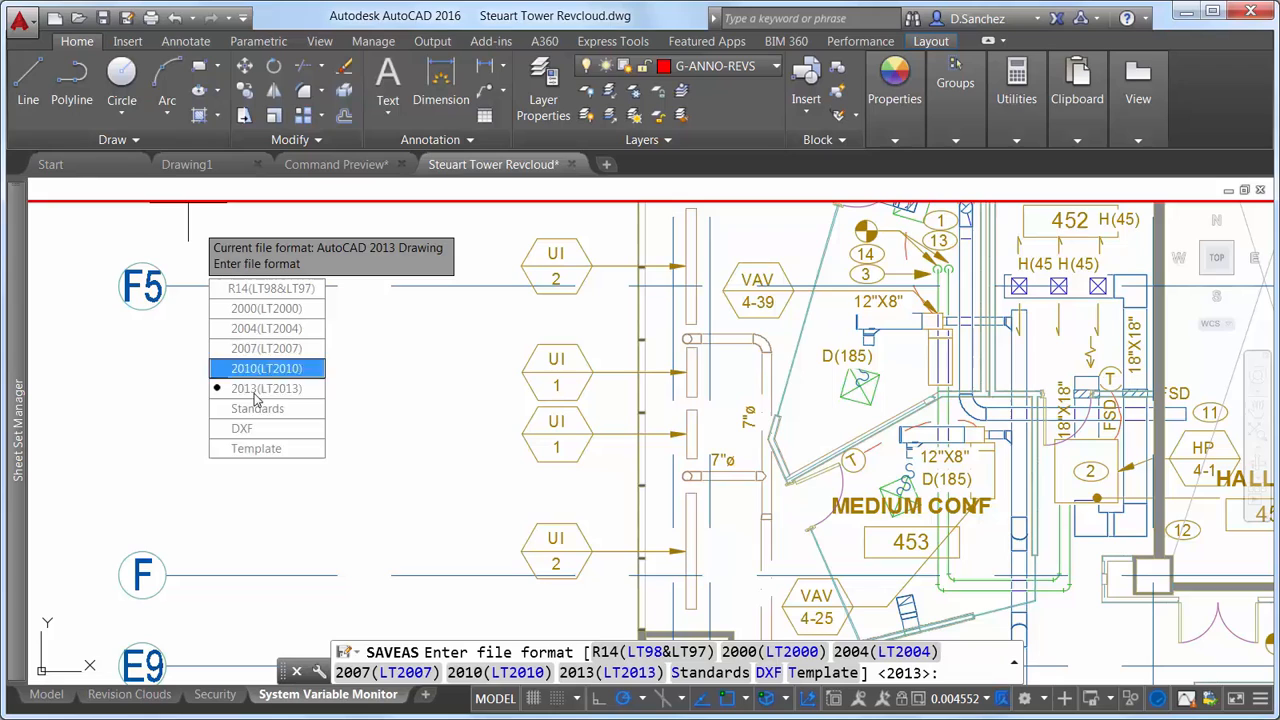
mouse_move(350, 388)
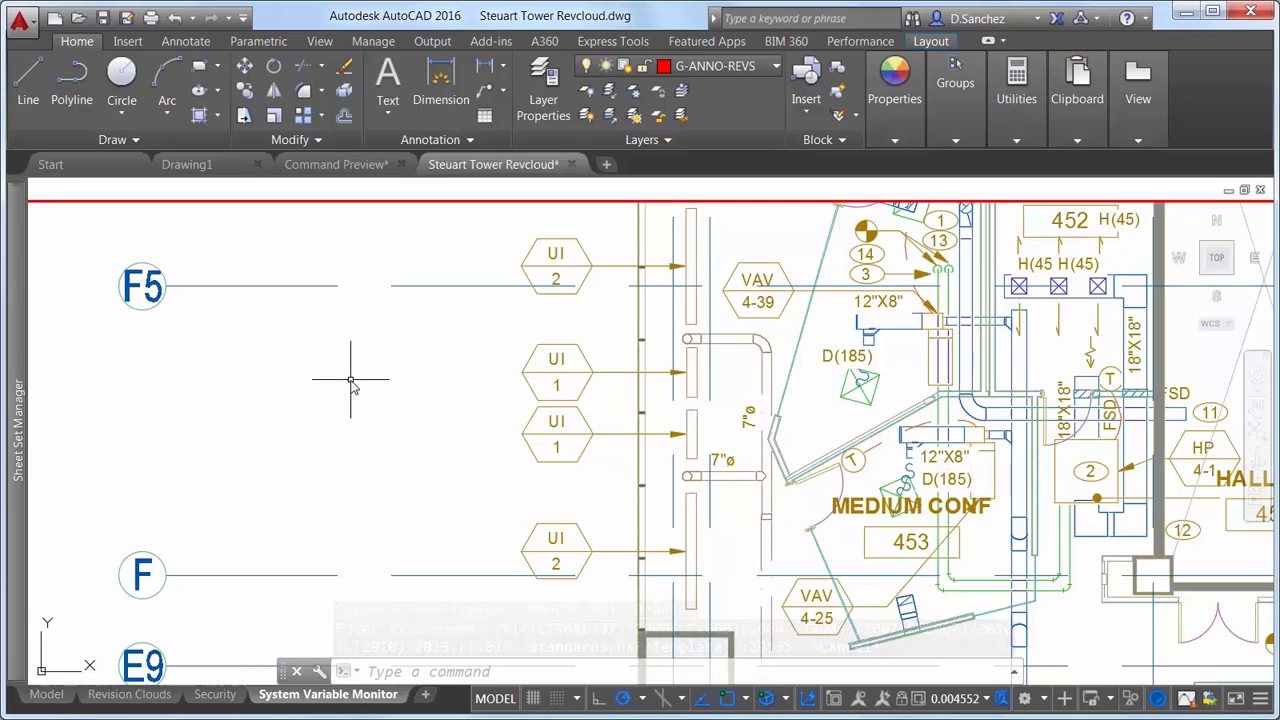
mouse_move(500, 398)
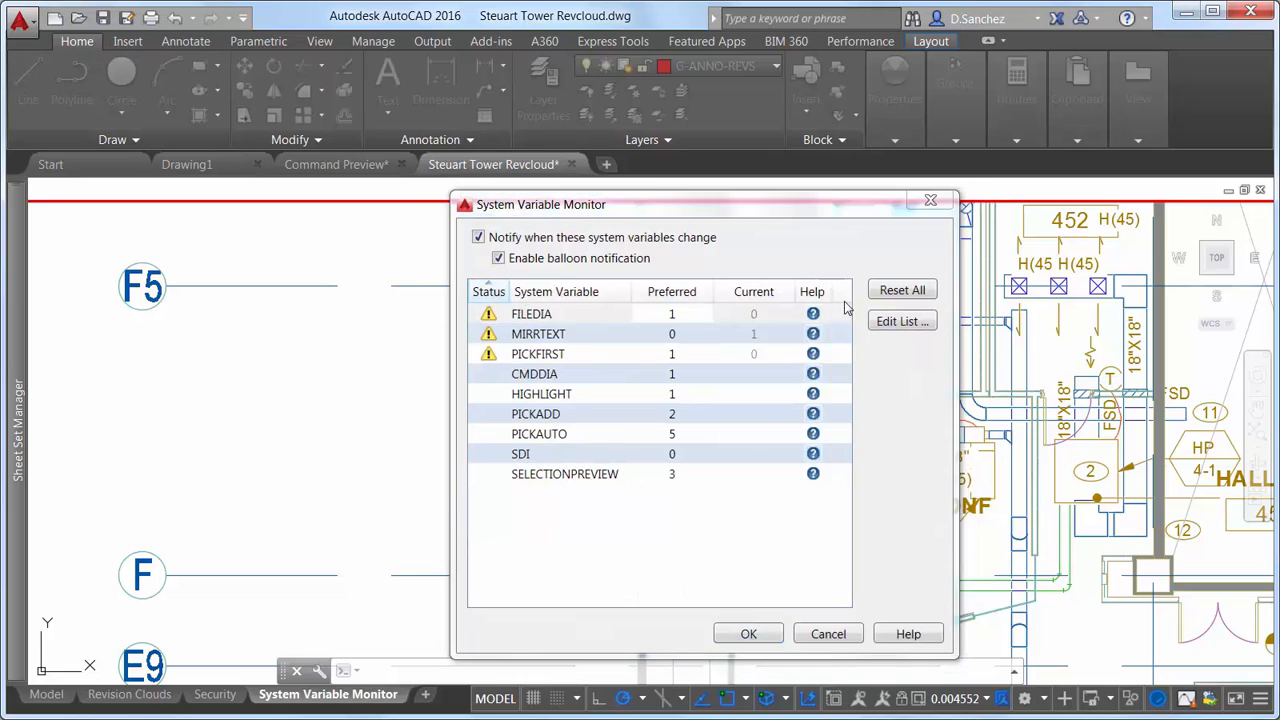
Reset FILEDIA, MIRRTEXT and PICKFIRST to preferred values and open Edit List.
click(900, 288)
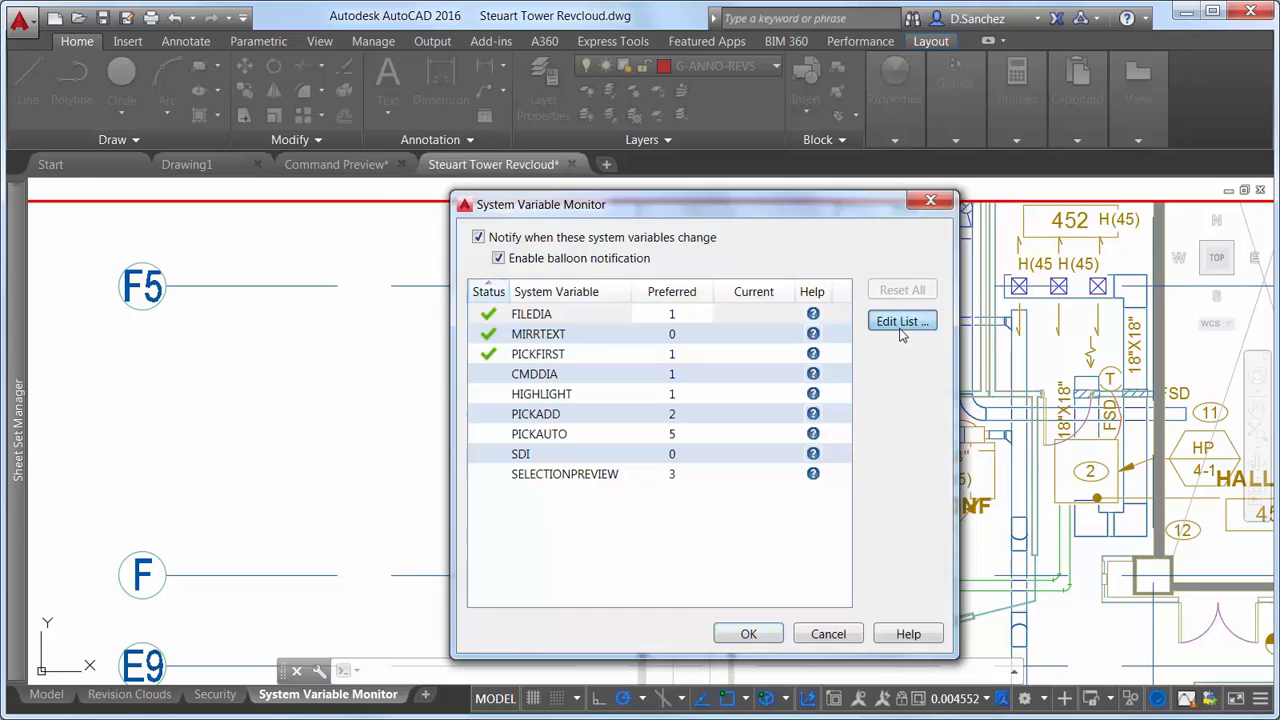
click(900, 320)
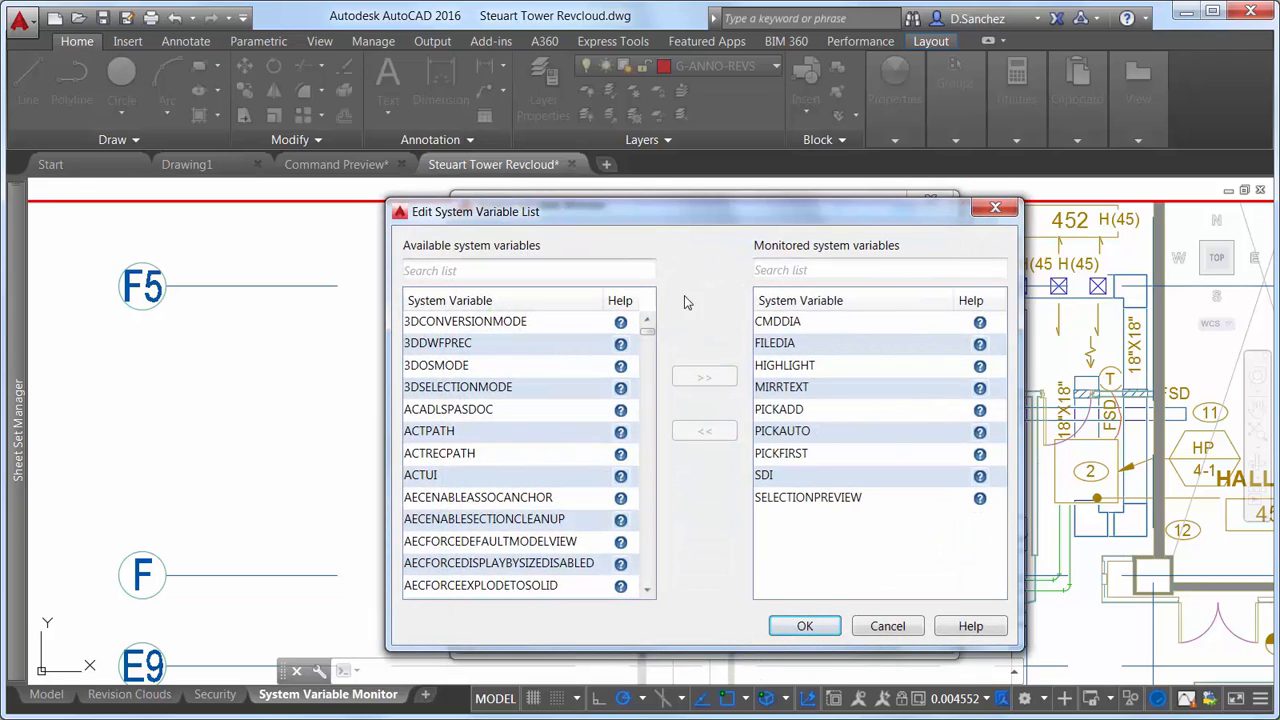
Filter for PD, add PDMODE to the monitored variables and confirm the list.
text(P)
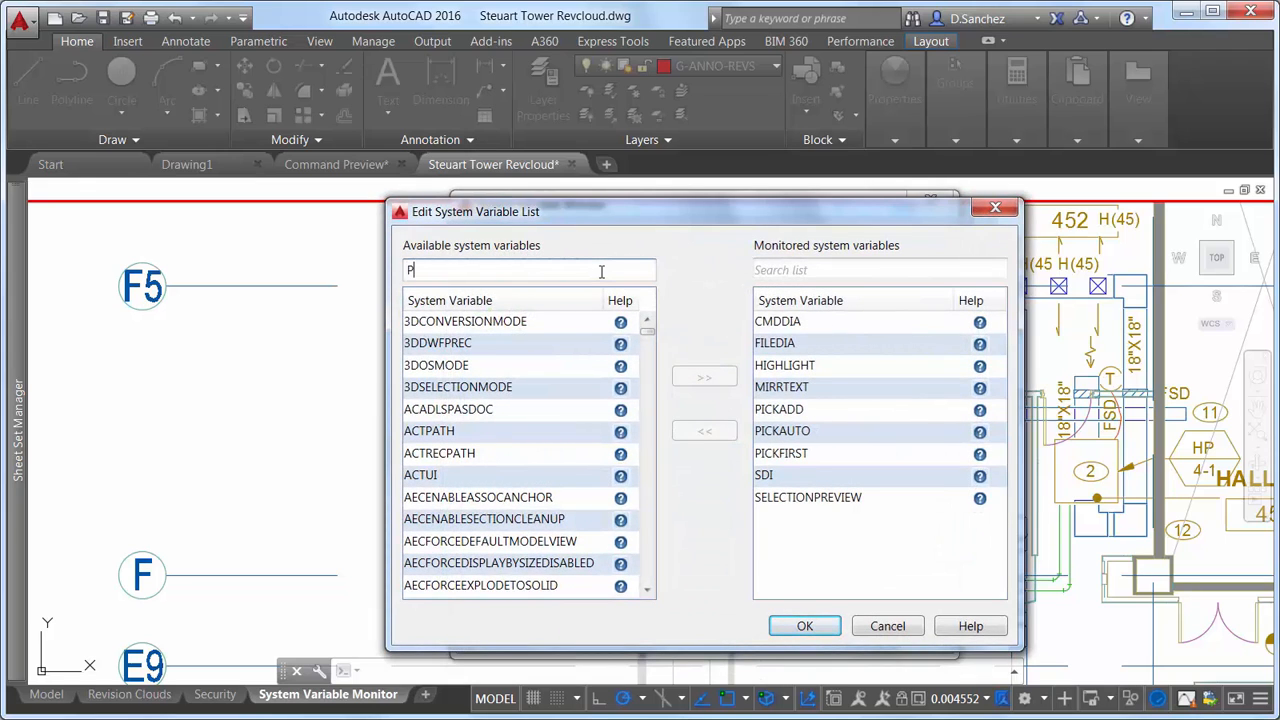
text(D)
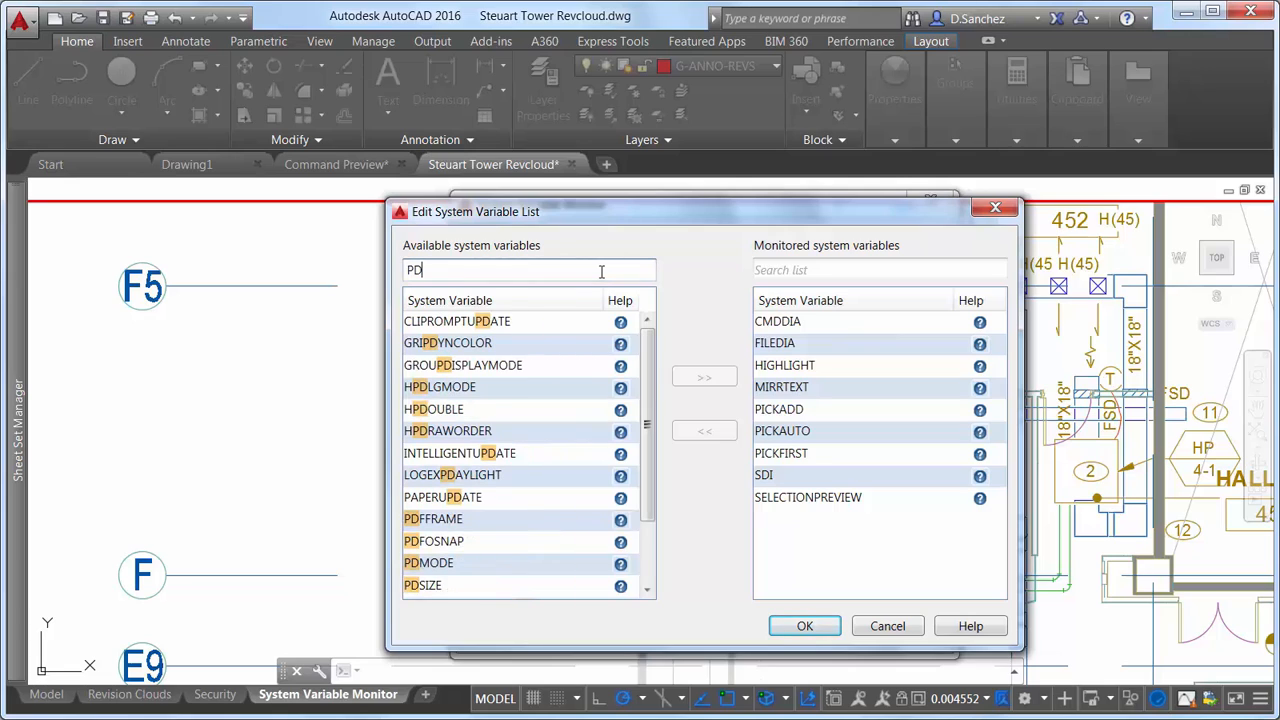
click(428, 562)
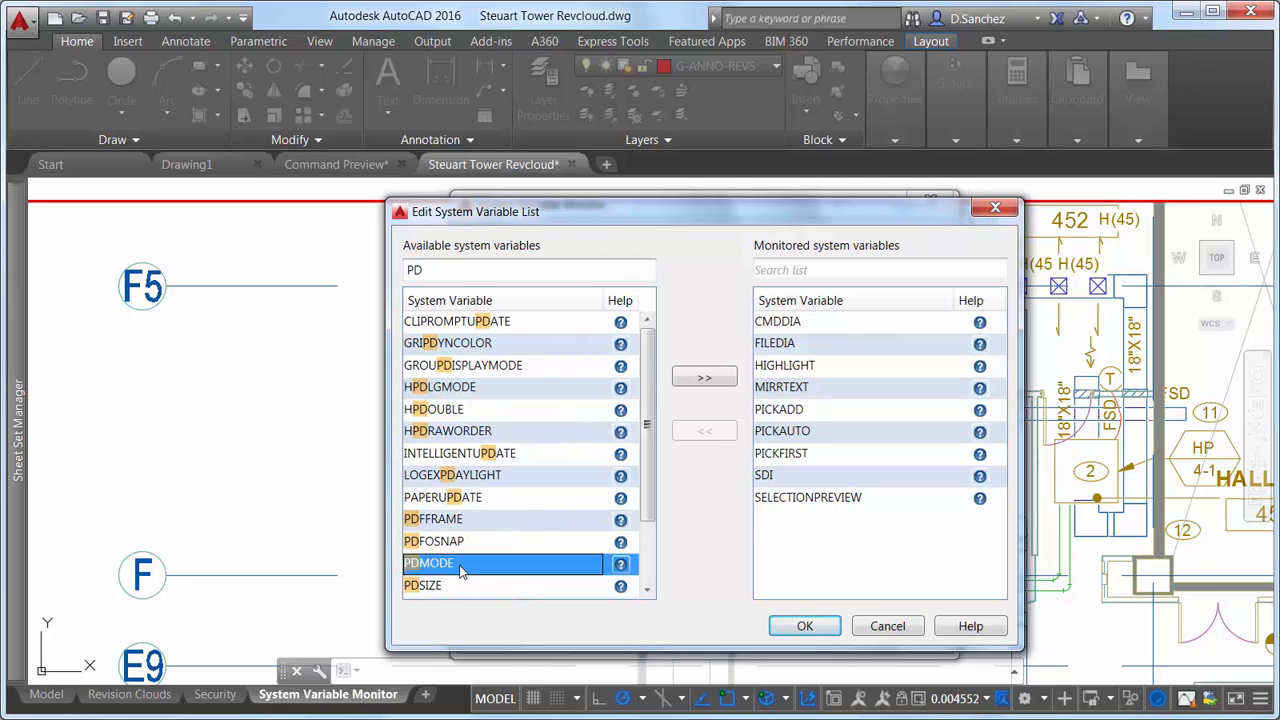
click(704, 376)
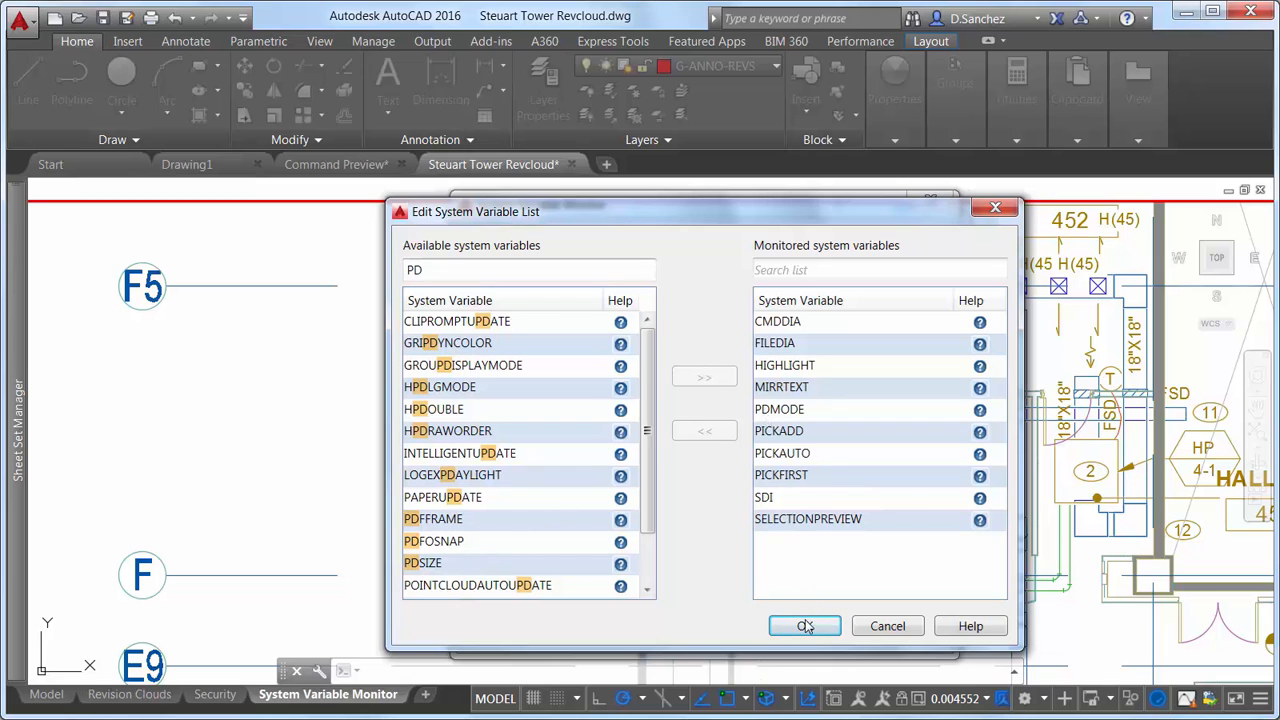
click(804, 624)
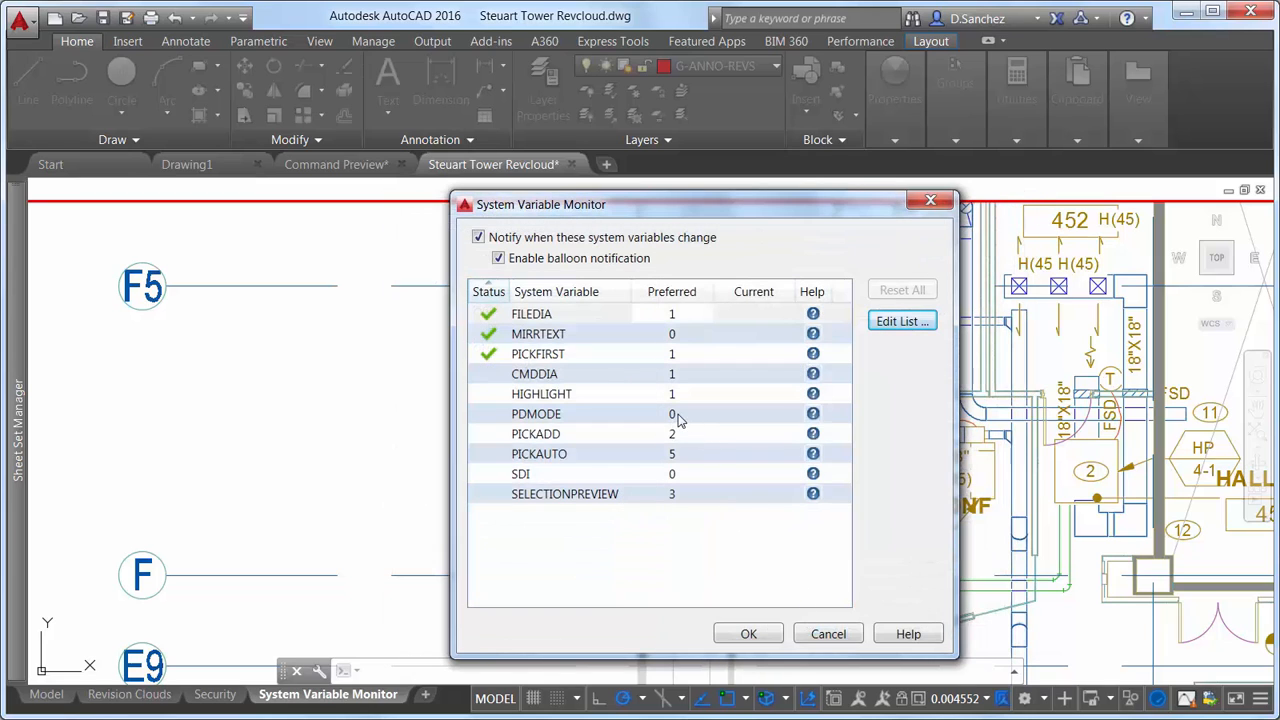
Set PDMODE's preferred value to 3 in the monitor, then start the PDMODE command.
double_click(672, 414)
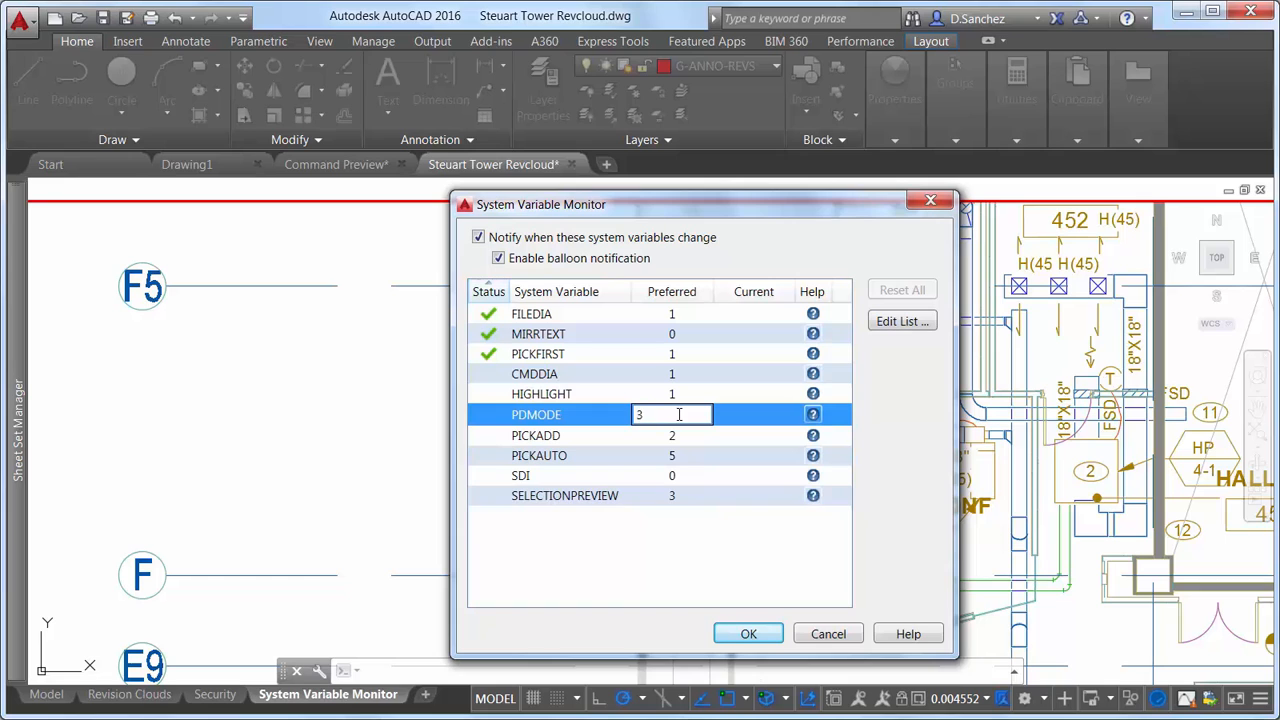
click(748, 632)
text(PDMO)
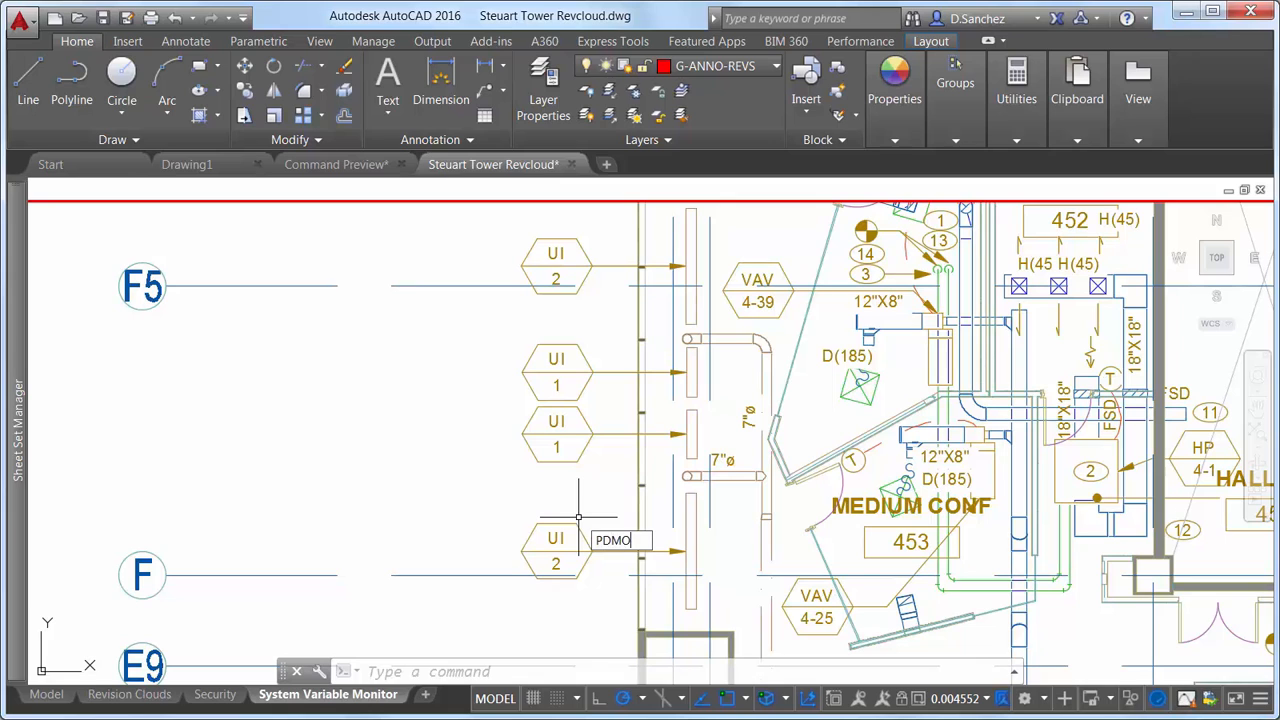
key(Return)
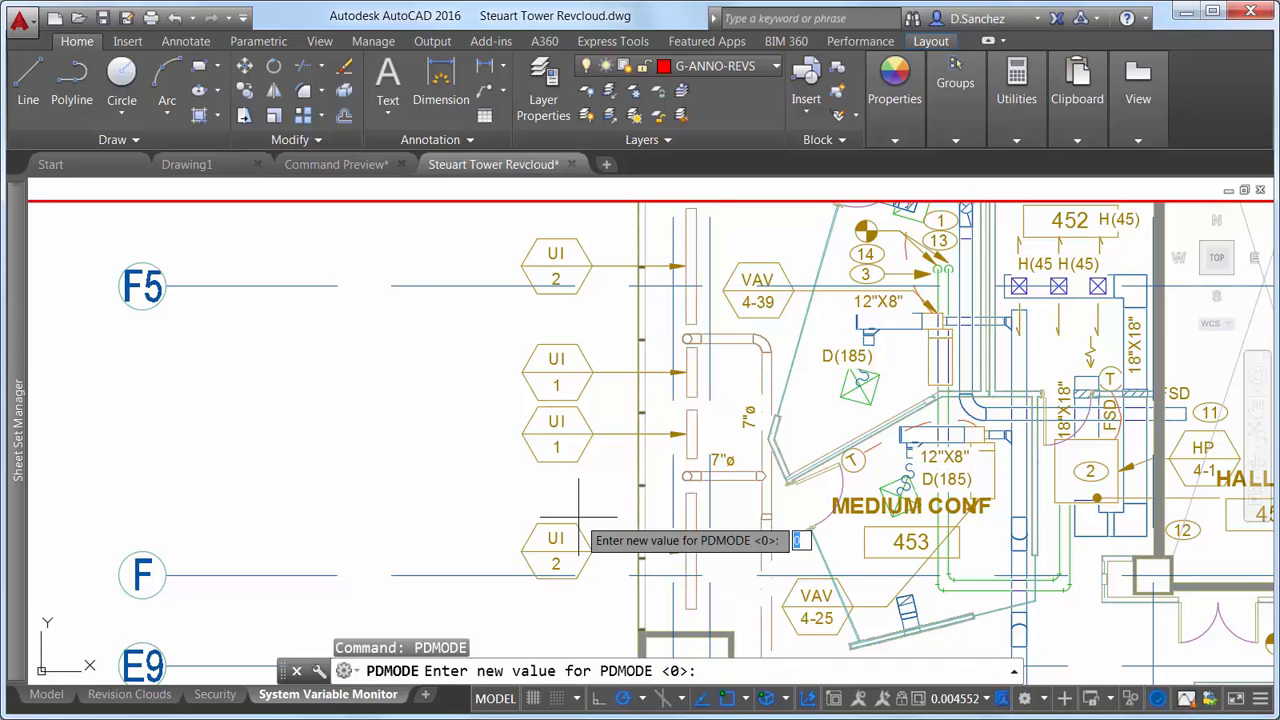